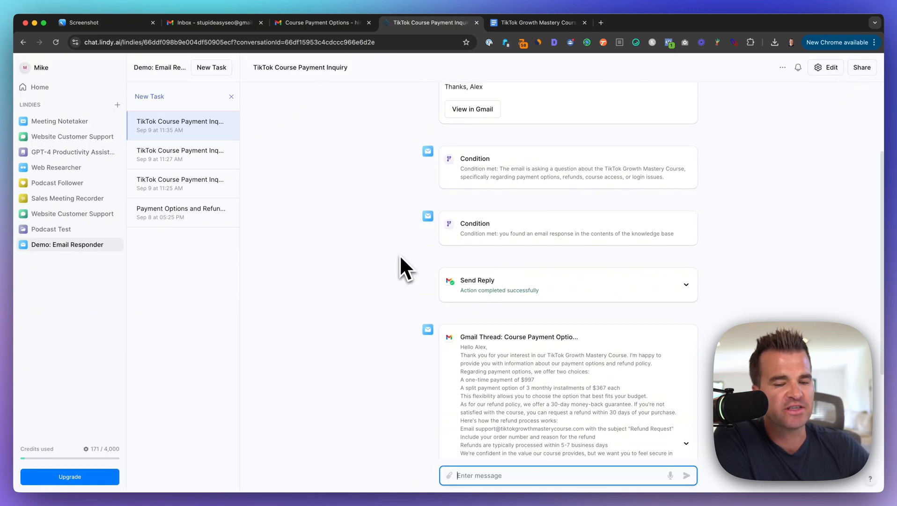
- Scroll down through the login-problem email screenshot before reaching the responder flow
{"action": "scroll", "scroll_direction": "down", "scroll_amount": 3}
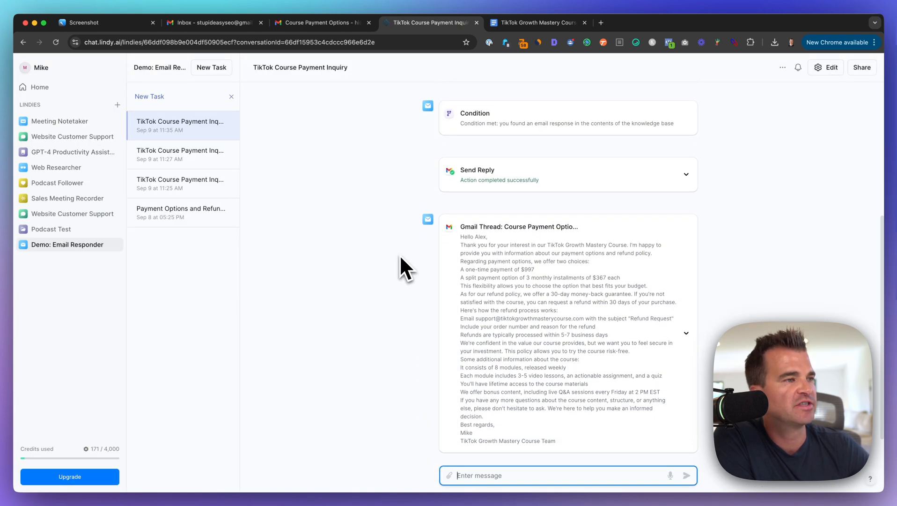
{"action": "scroll", "scroll_direction": "down", "scroll_amount": 3}
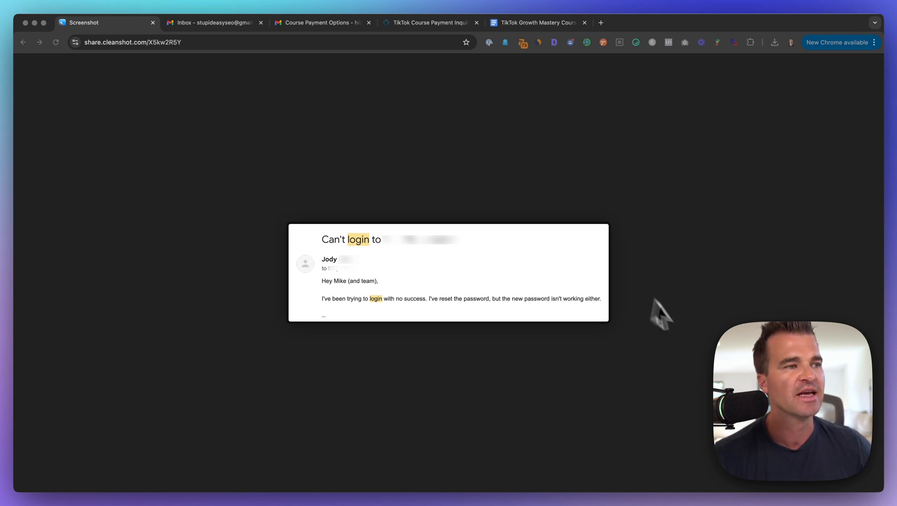
{"action": "mouse_move", "coordinate": [61, 174]}
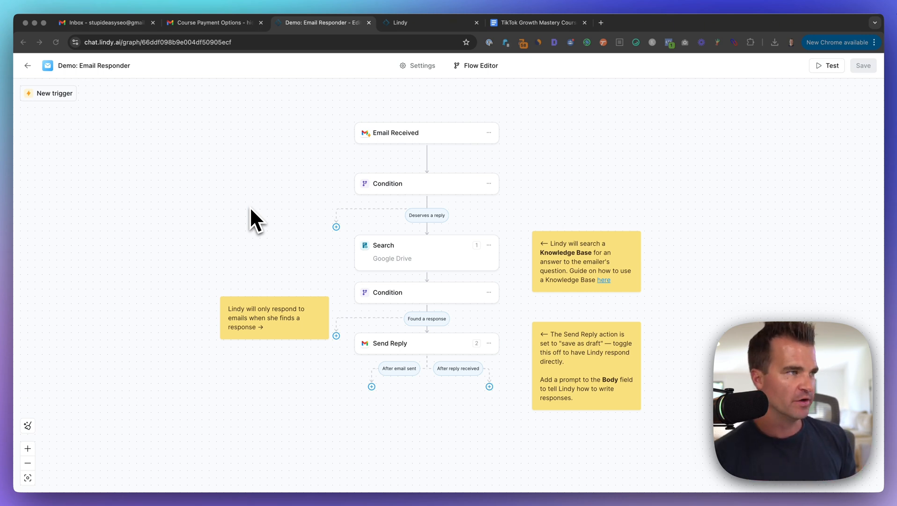
{"action": "mouse_move", "coordinate": [294, 154]}
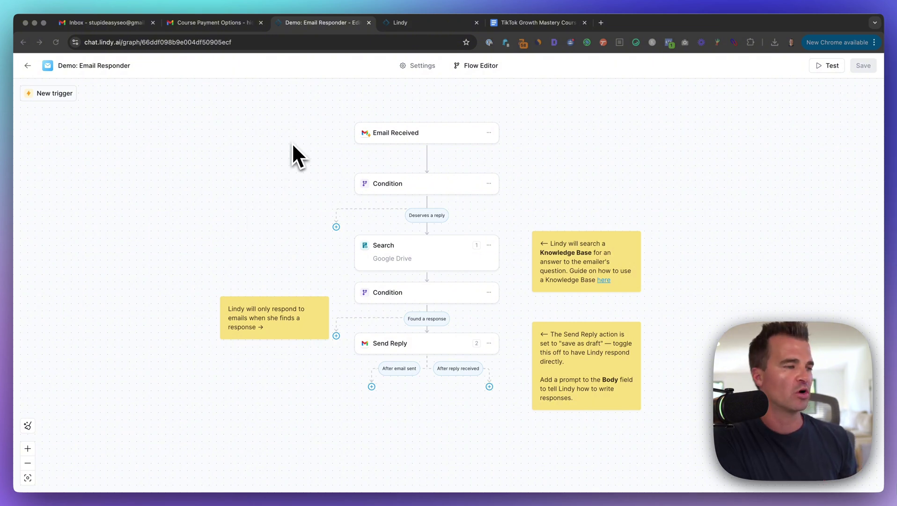
{"action": "mouse_move", "coordinate": [409, 144]}
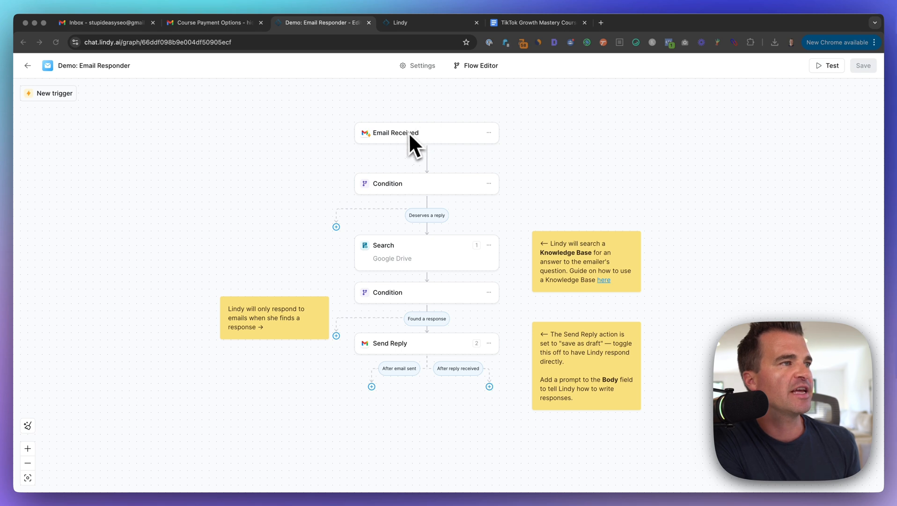
{"action": "mouse_move", "coordinate": [411, 157]}
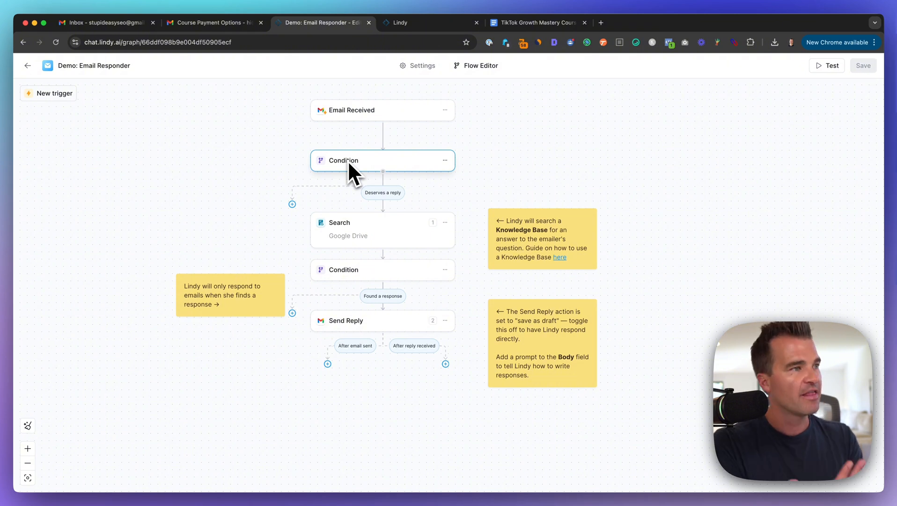
{"action": "mouse_move", "coordinate": [369, 235]}
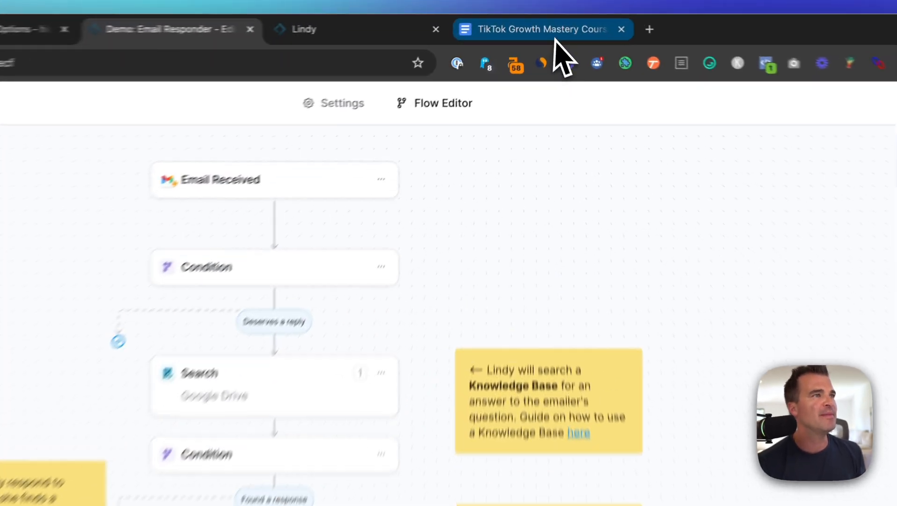
- Bring up the TikTok Growth Mastery Course Knowledge Base doc and scroll its sections
{"action": "left_click", "coordinate": [538, 29]}
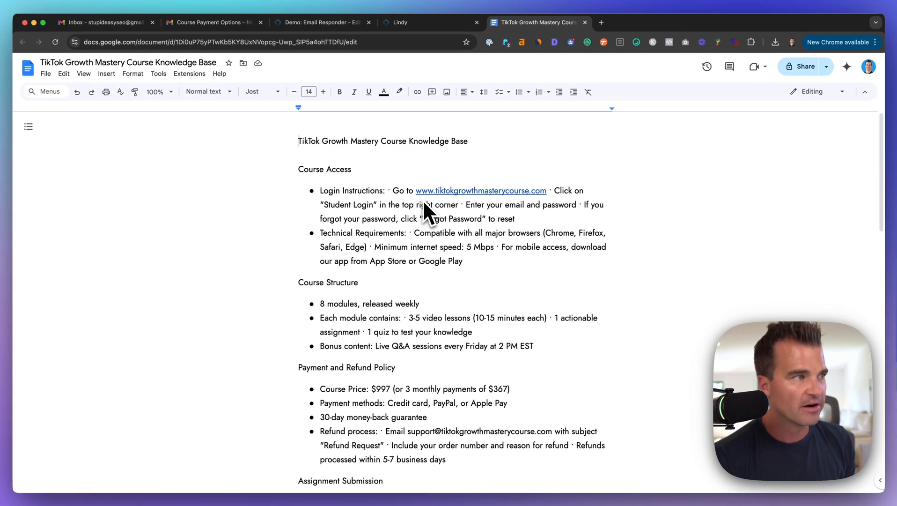
{"action": "mouse_move", "coordinate": [303, 198]}
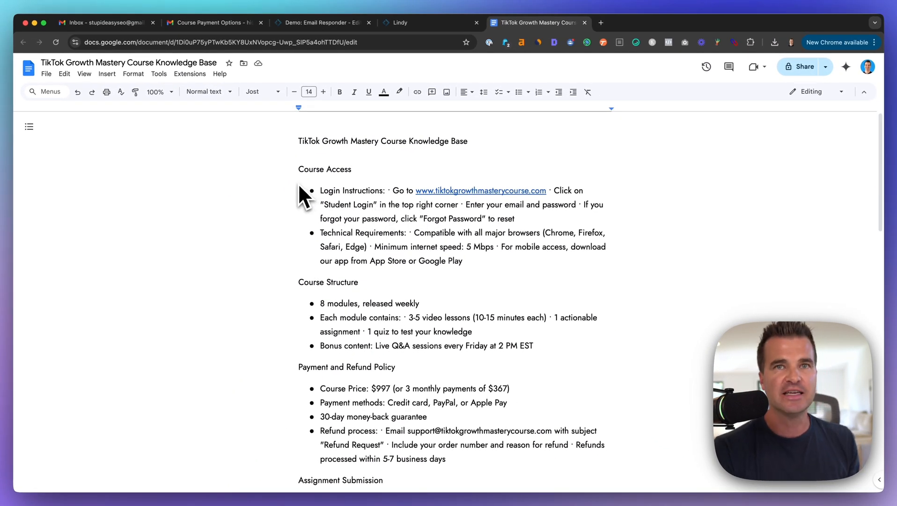
{"action": "mouse_move", "coordinate": [437, 195]}
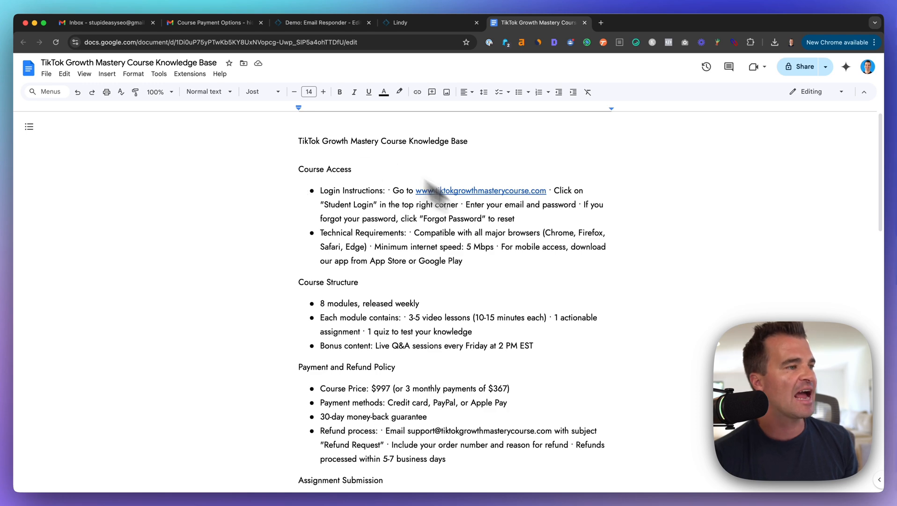
{"action": "scroll", "scroll_direction": "down", "scroll_amount": 3}
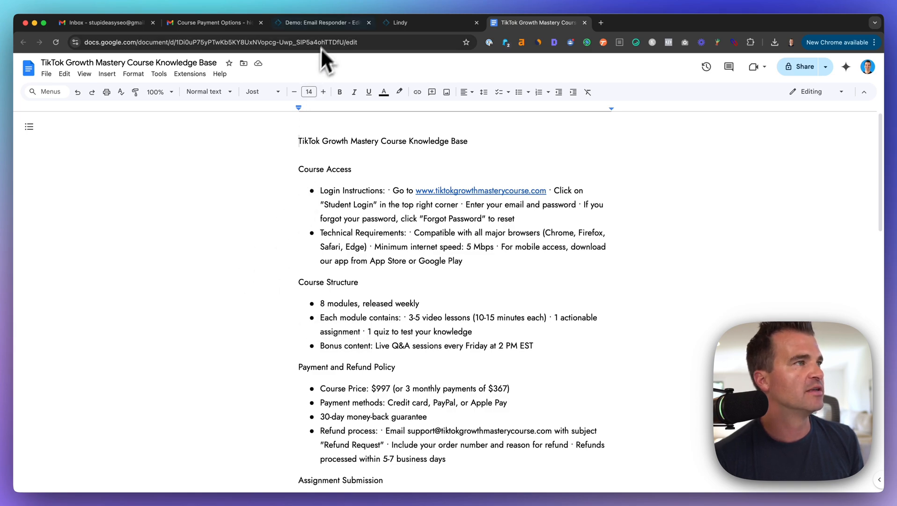
- Review the responder's found-a-response condition, then head to the Lindy home page
{"action": "left_click", "coordinate": [324, 23]}
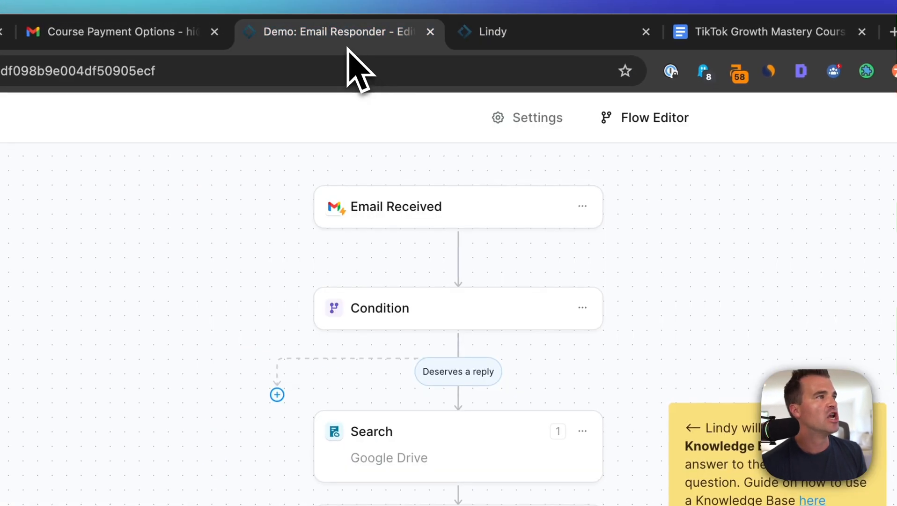
{"action": "left_click", "coordinate": [757, 31]}
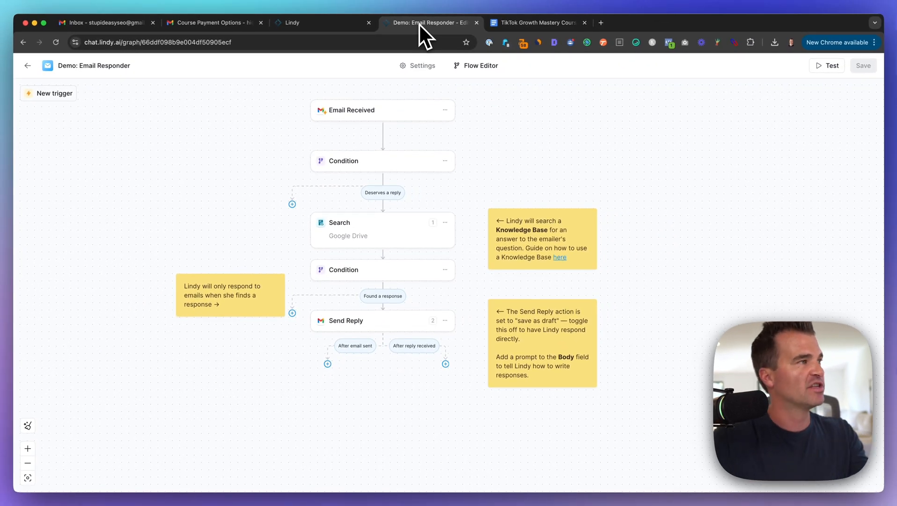
{"action": "mouse_move", "coordinate": [273, 222]}
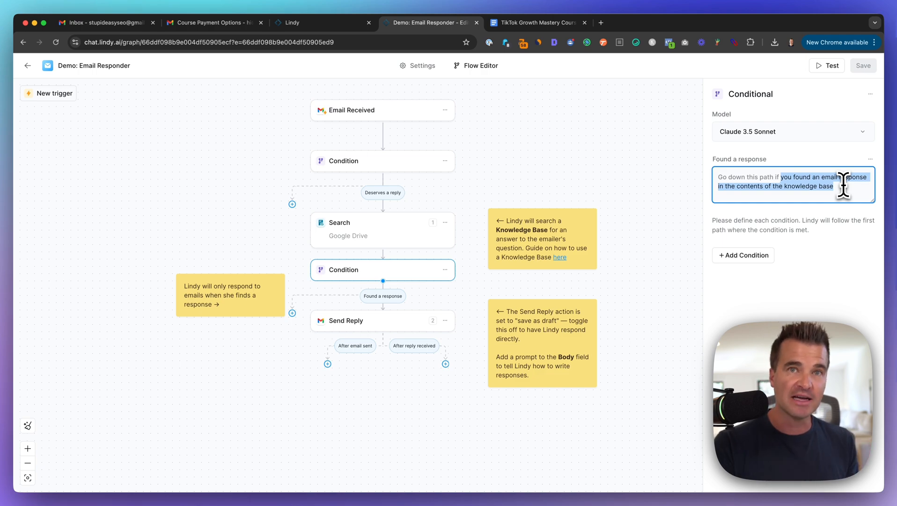
{"action": "left_click", "coordinate": [211, 21]}
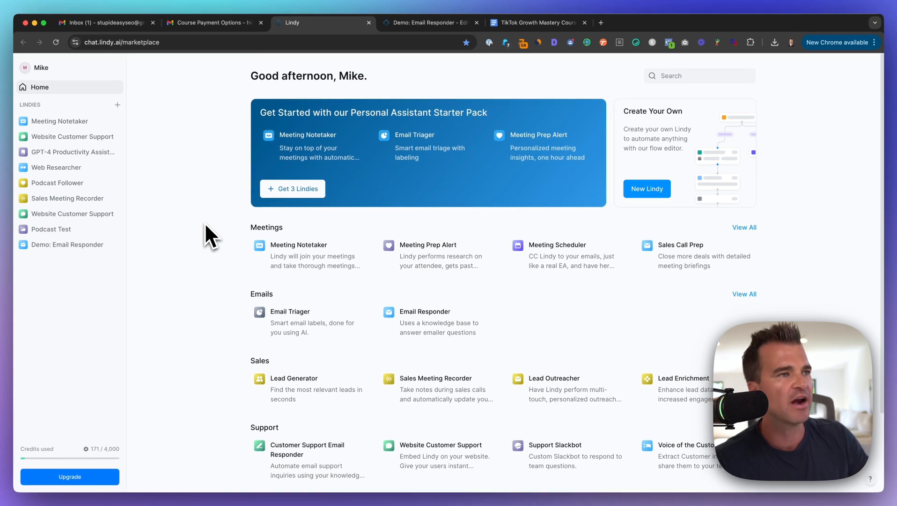
{"action": "mouse_move", "coordinate": [640, 213]}
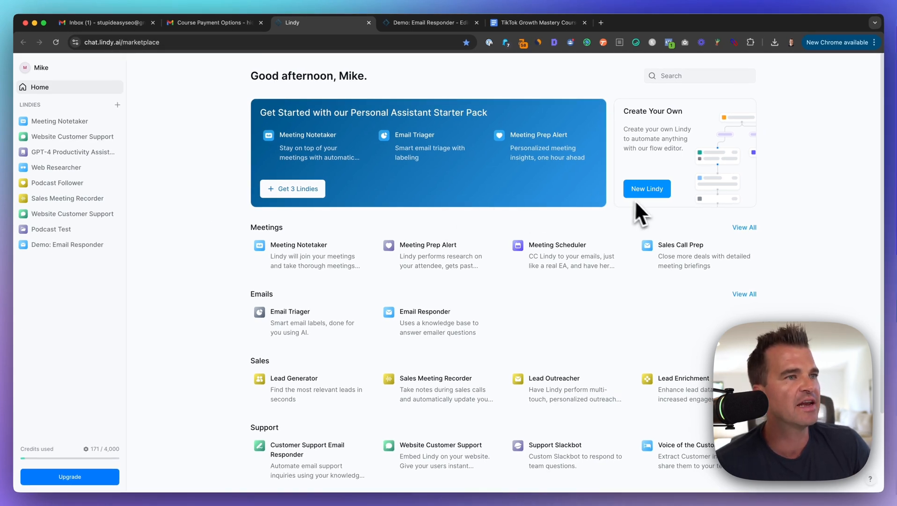
- Create a New Lindy automation starting from scratch
{"action": "left_click", "coordinate": [646, 188]}
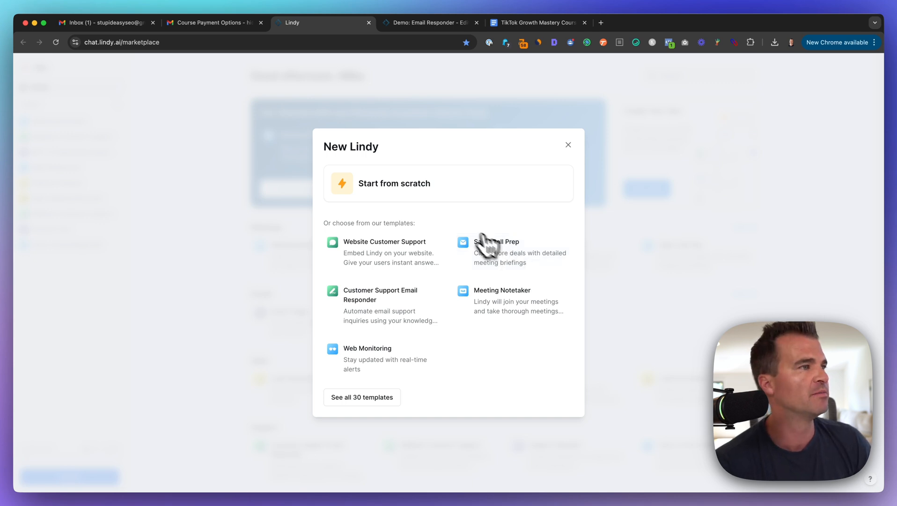
{"action": "left_click", "coordinate": [394, 183]}
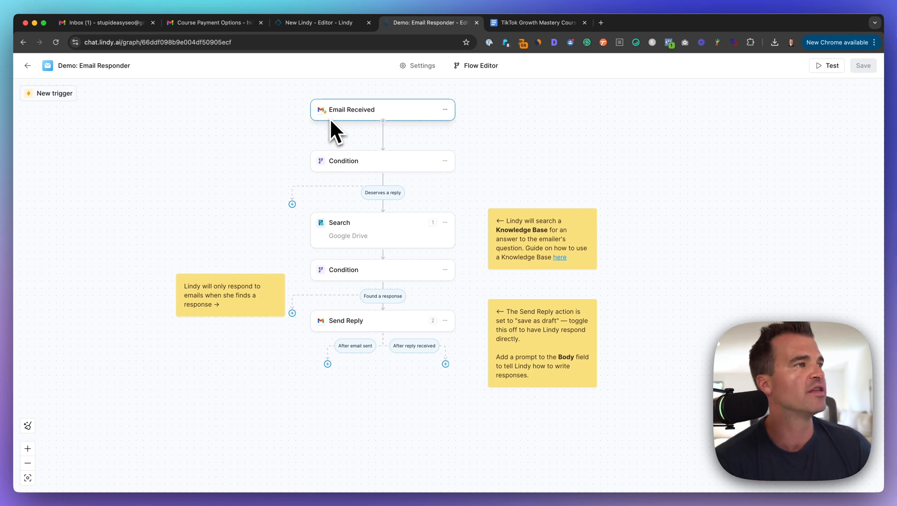
{"action": "mouse_move", "coordinate": [333, 83]}
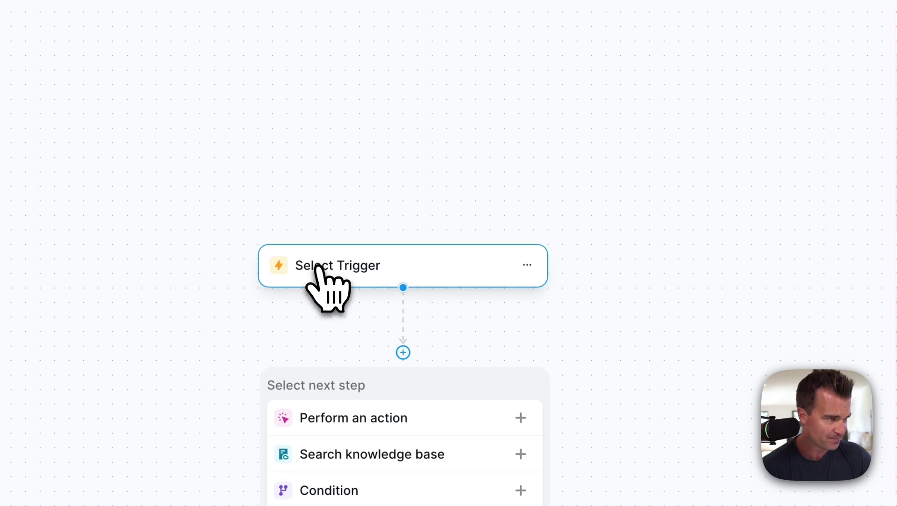
- Set a Gmail email-received trigger that also observes follow-up emails in the thread
{"action": "left_click", "coordinate": [339, 265]}
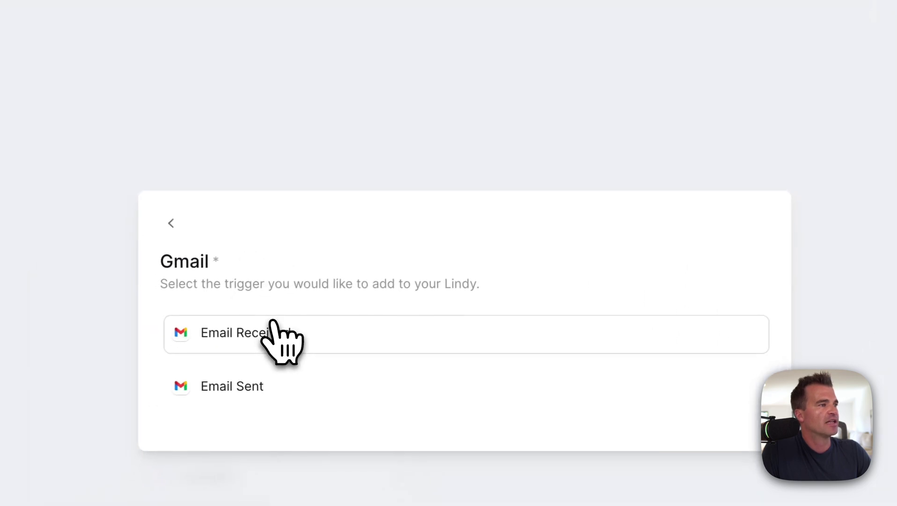
{"action": "left_click", "coordinate": [234, 333]}
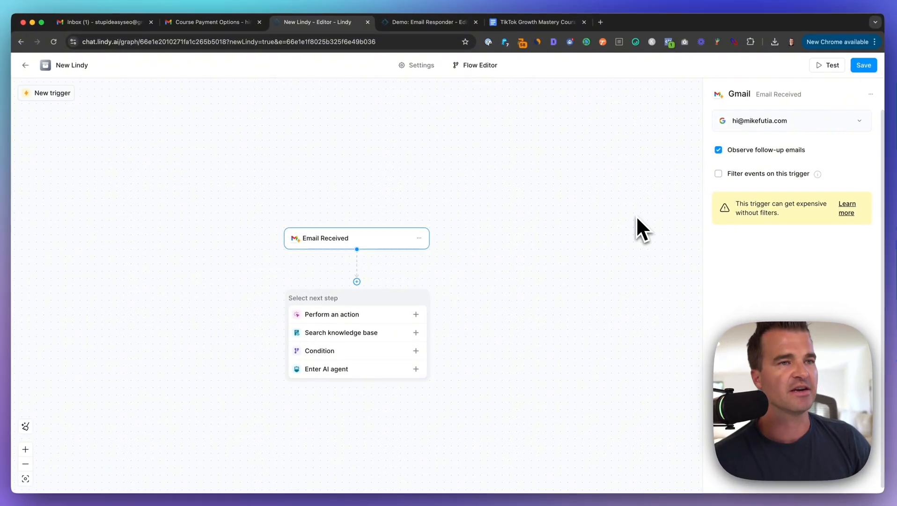
{"action": "left_click", "coordinate": [718, 149]}
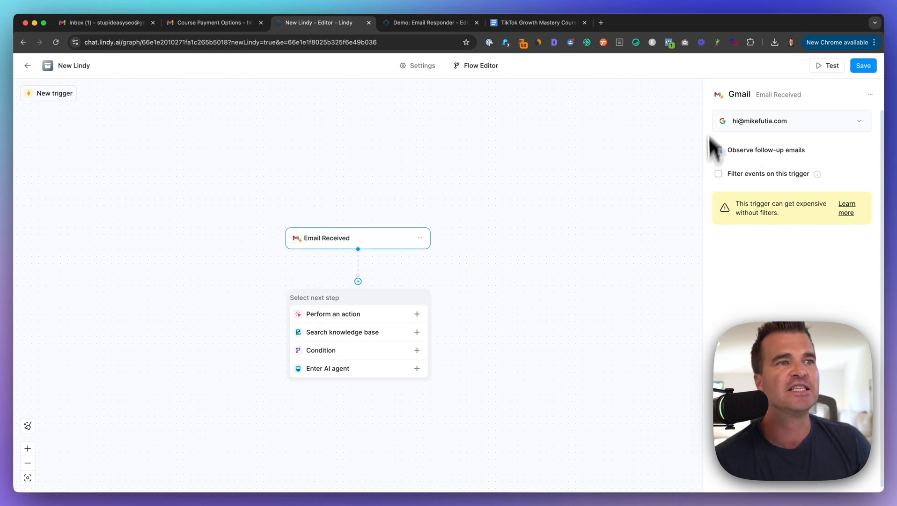
{"action": "left_click", "coordinate": [718, 149]}
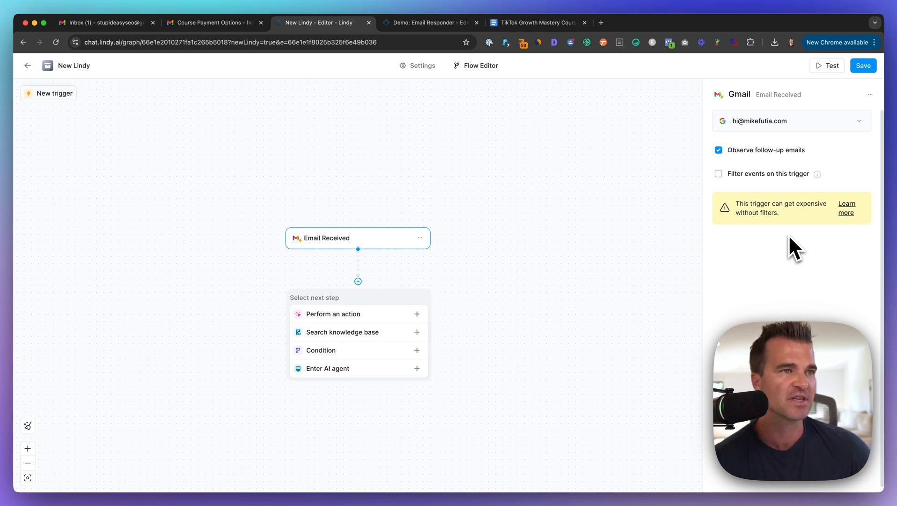
{"action": "mouse_move", "coordinate": [482, 149]}
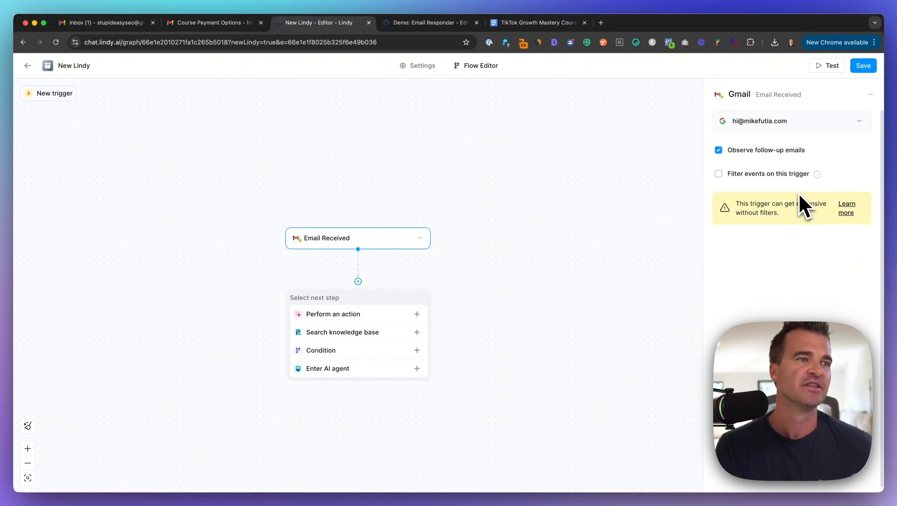
- Filter trigger events to Body contains 'access', and add a second Body condition
{"action": "left_click", "coordinate": [718, 173]}
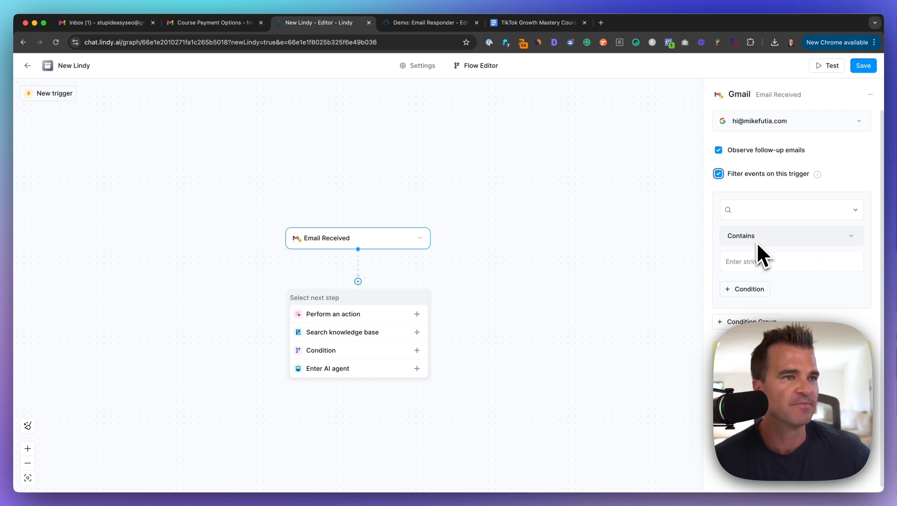
{"action": "left_click", "coordinate": [792, 210]}
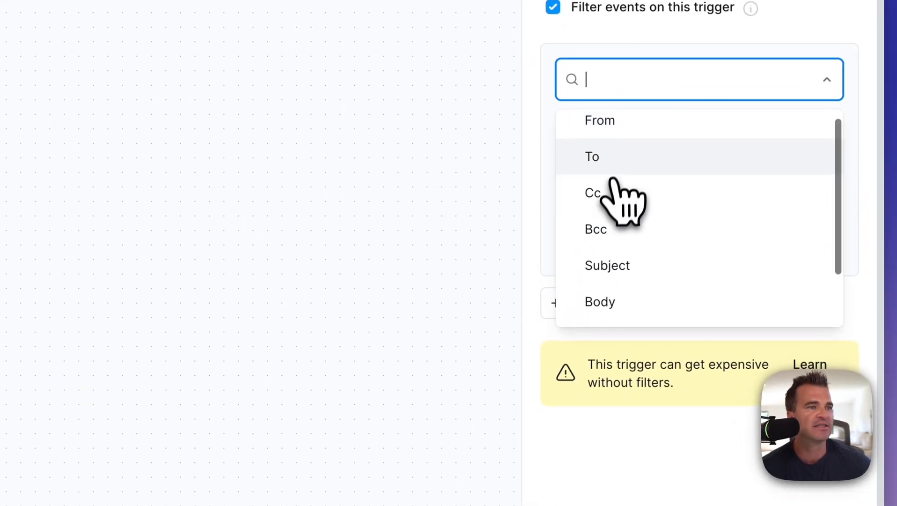
{"action": "left_click", "coordinate": [600, 301]}
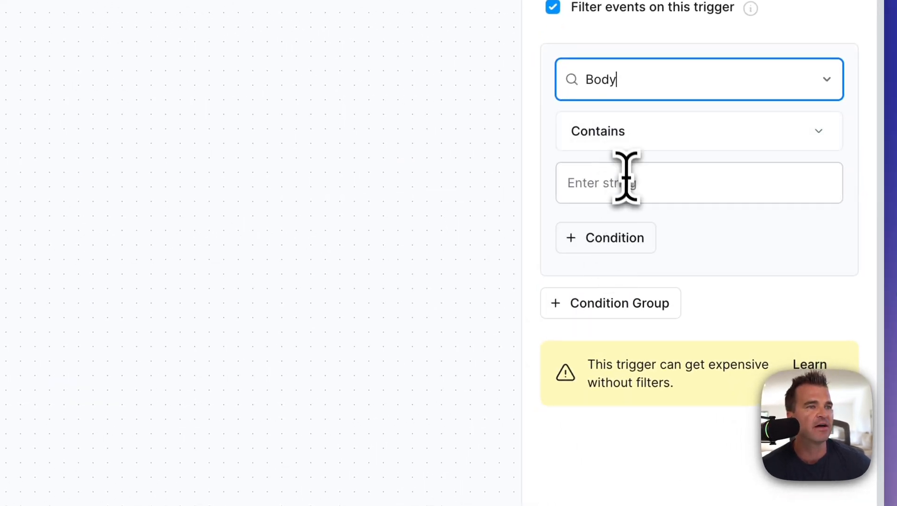
{"action": "type", "text": "acce"}
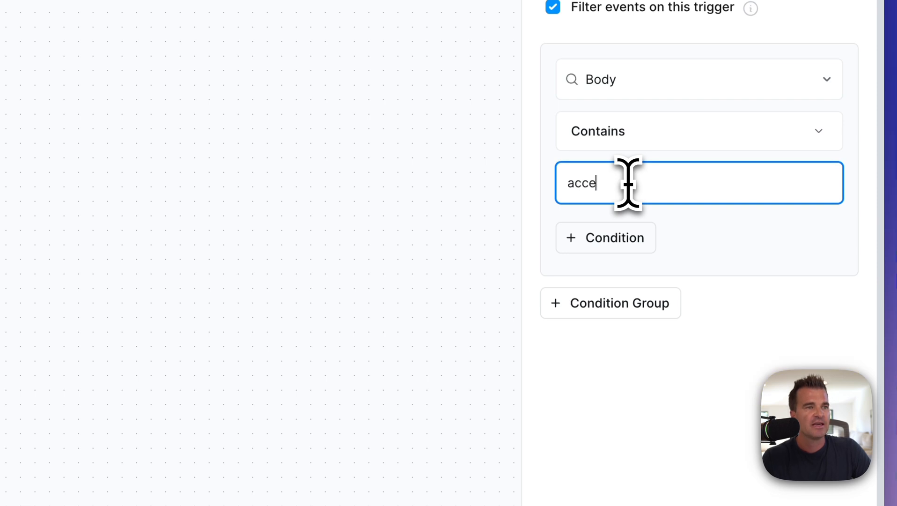
{"action": "left_click", "coordinate": [605, 237]}
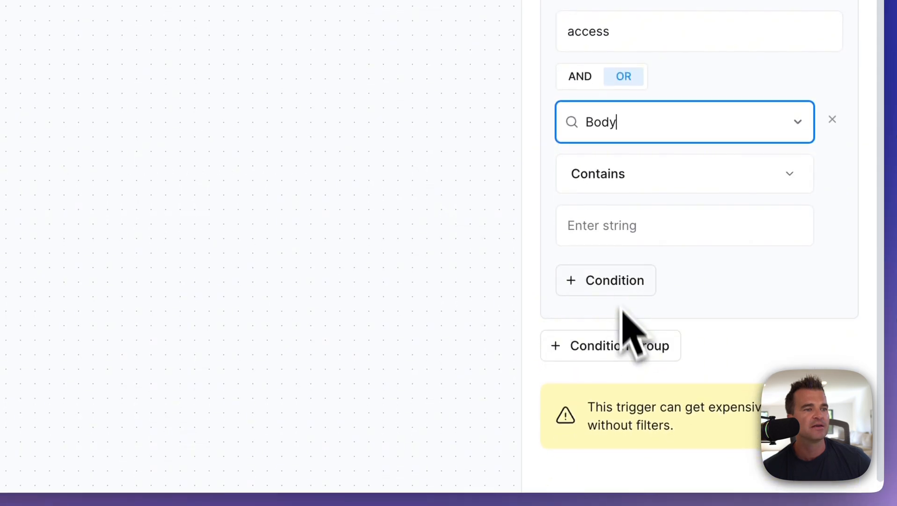
{"action": "left_click", "coordinate": [686, 225]}
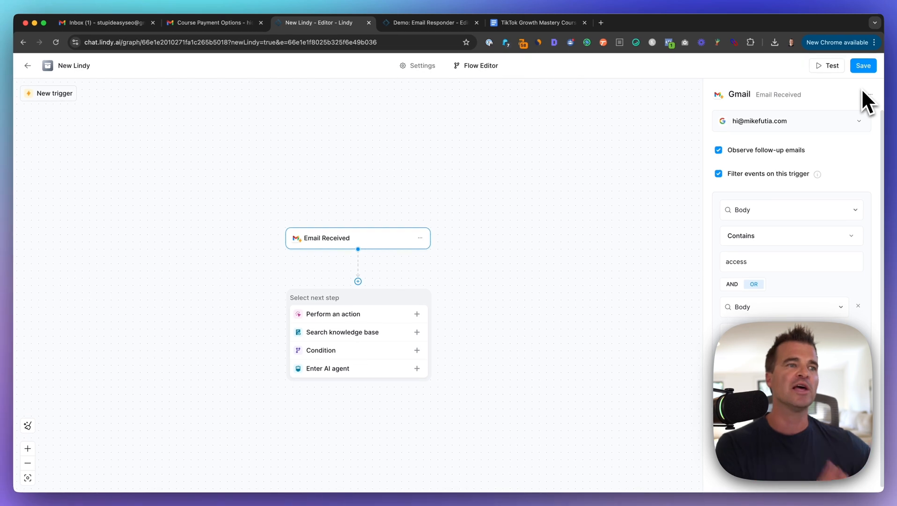
{"action": "mouse_move", "coordinate": [855, 220]}
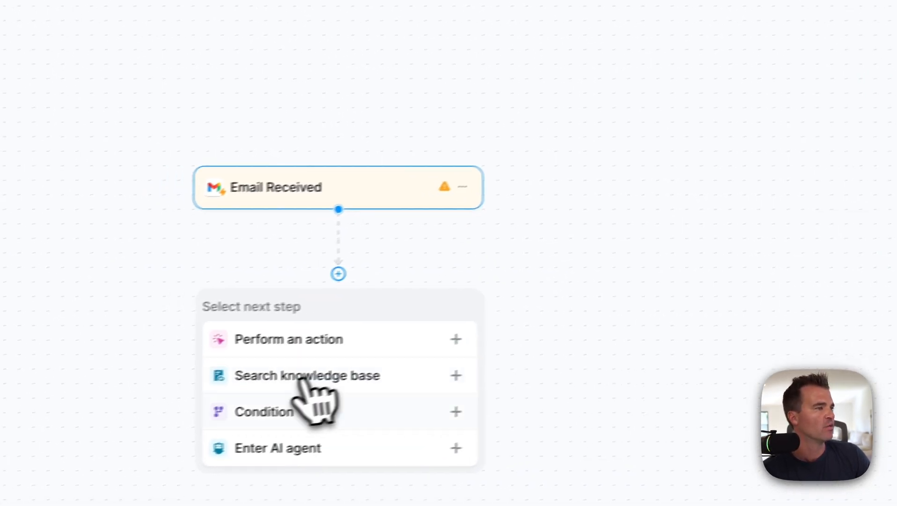
- Add a Condition step after the email trigger and show its settings
{"action": "left_click", "coordinate": [266, 411]}
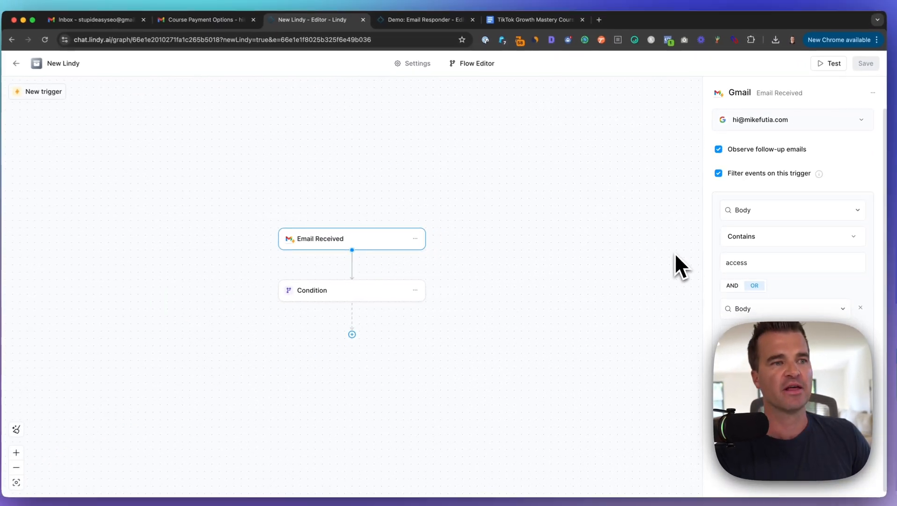
{"action": "mouse_move", "coordinate": [371, 248]}
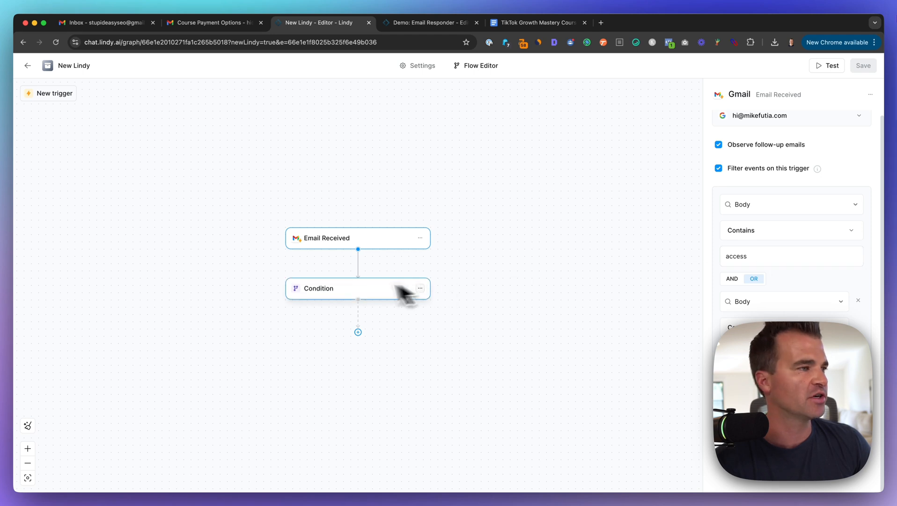
{"action": "mouse_move", "coordinate": [325, 271]}
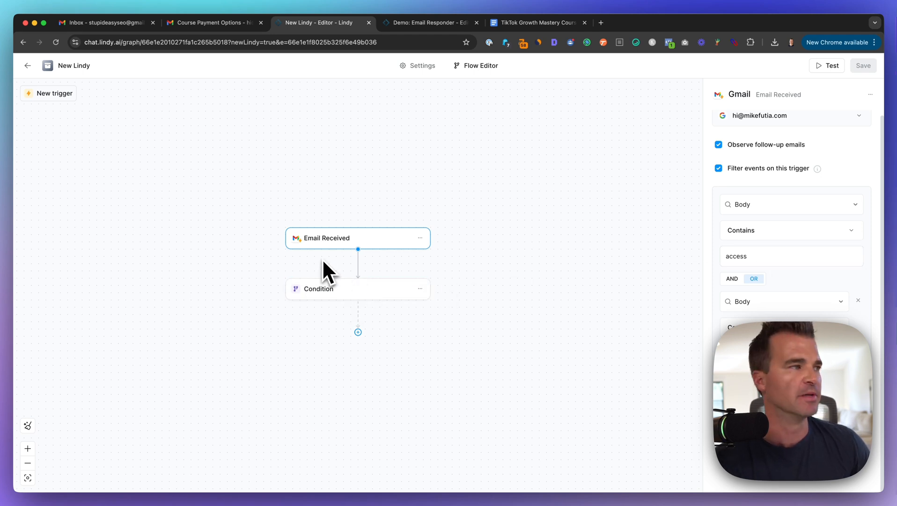
{"action": "left_click", "coordinate": [358, 288]}
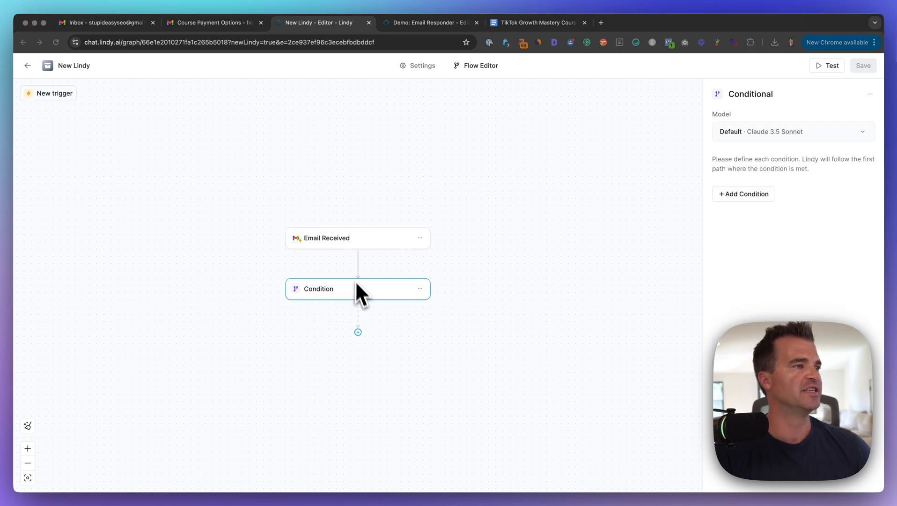
{"action": "mouse_move", "coordinate": [392, 323]}
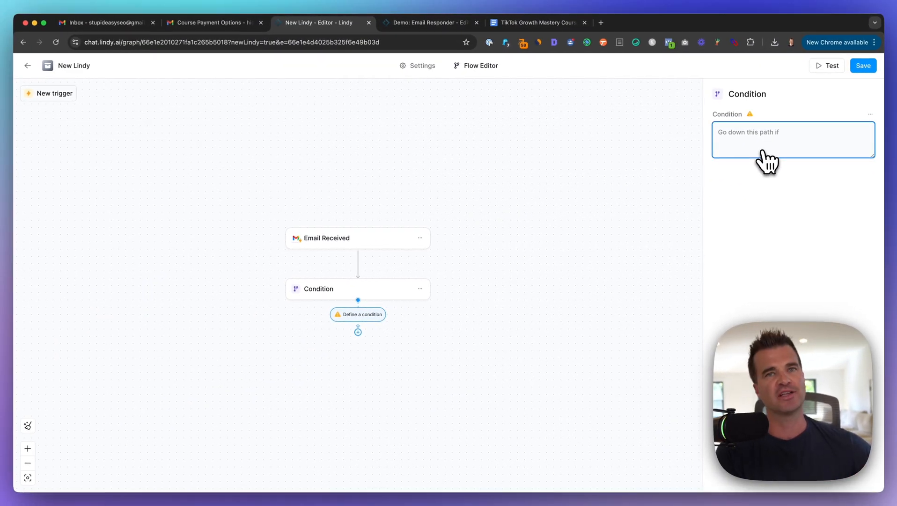
- Write the branch rule: email asks about the TikTok Growth Mastery Course payments, refunds, access or login
{"action": "type", "text": "The email is asking a question about the TikTok Growth Mastery Course, specifically regarding payment options, refunds, course access, or login issues."}
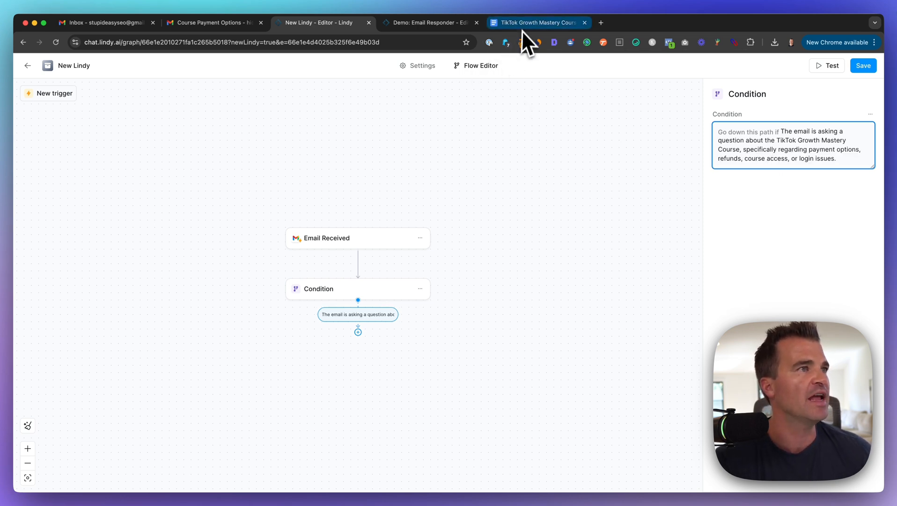
{"action": "left_click", "coordinate": [538, 22]}
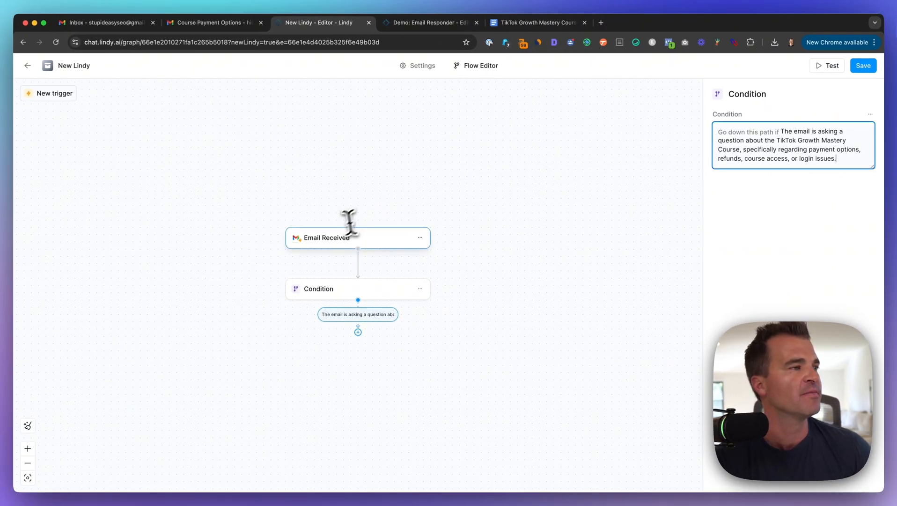
{"action": "mouse_move", "coordinate": [351, 176]}
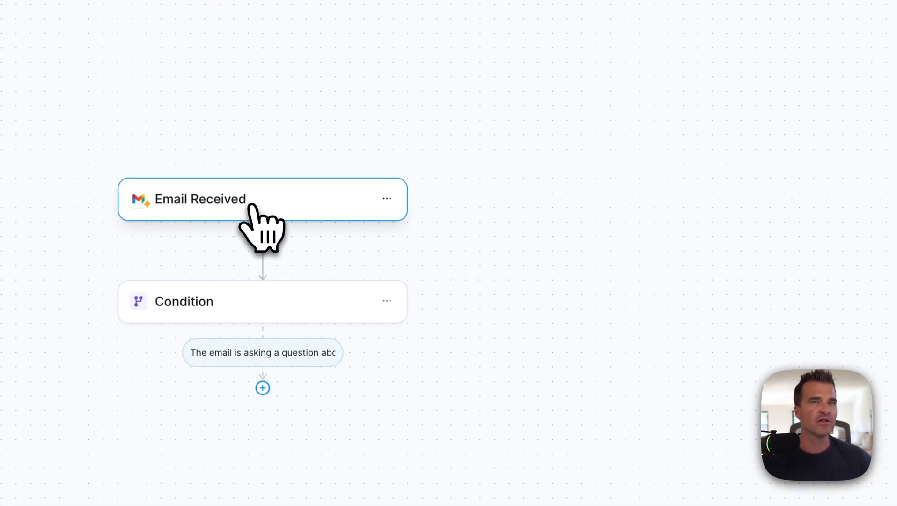
{"action": "left_click", "coordinate": [262, 300]}
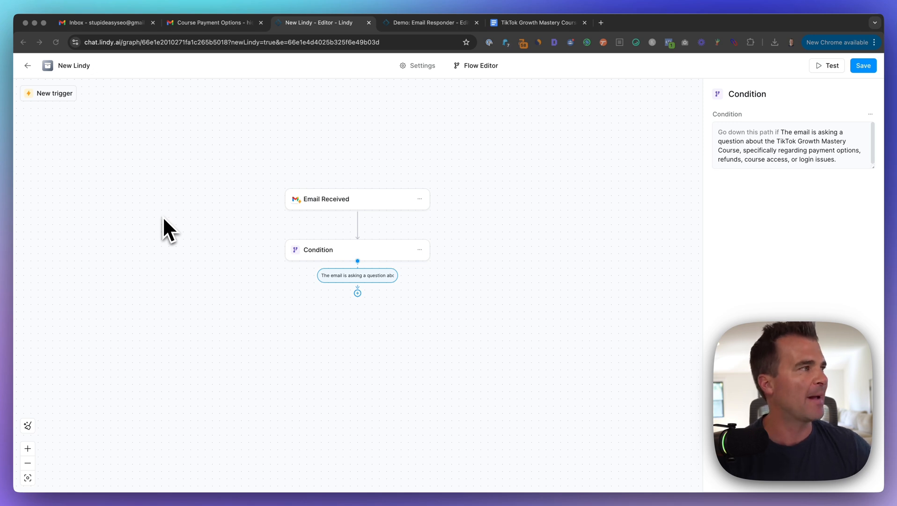
{"action": "mouse_move", "coordinate": [359, 329]}
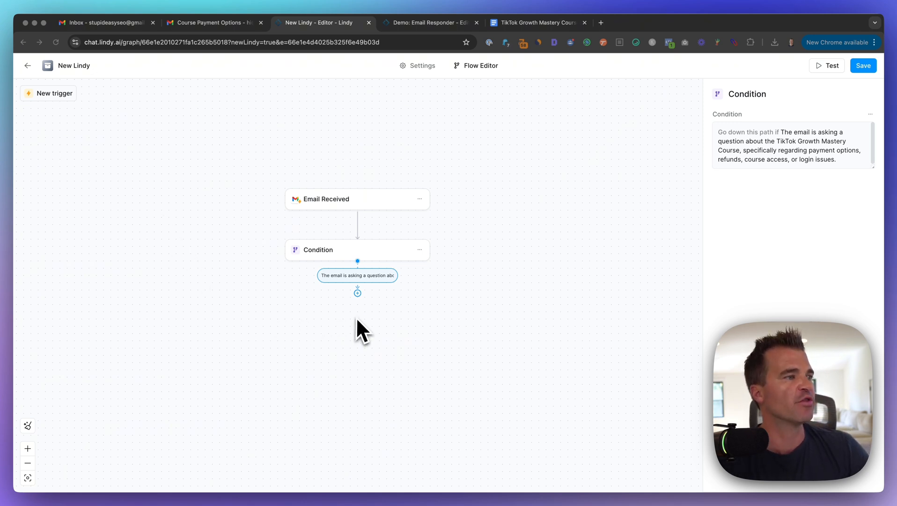
- Add a knowledge-base search step under the branch with Google Drive as its source
{"action": "left_click", "coordinate": [358, 292]}
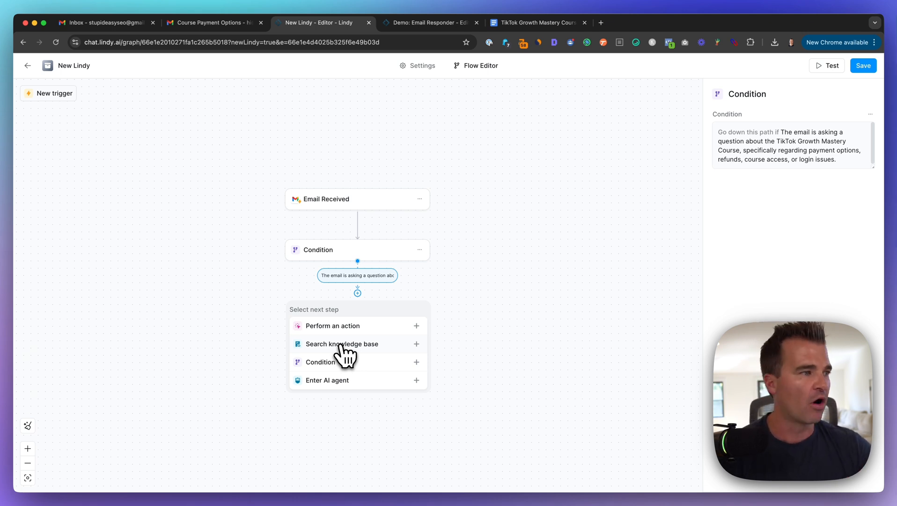
{"action": "left_click", "coordinate": [341, 344]}
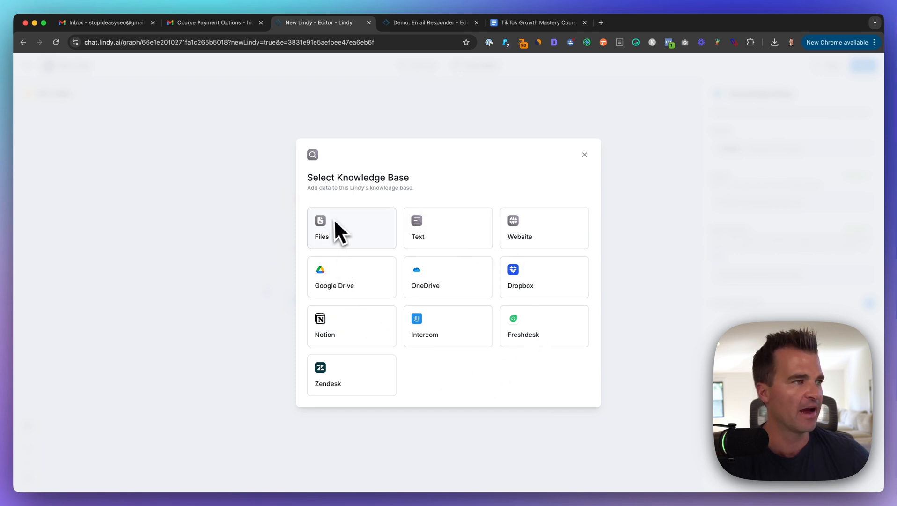
{"action": "mouse_move", "coordinate": [434, 236]}
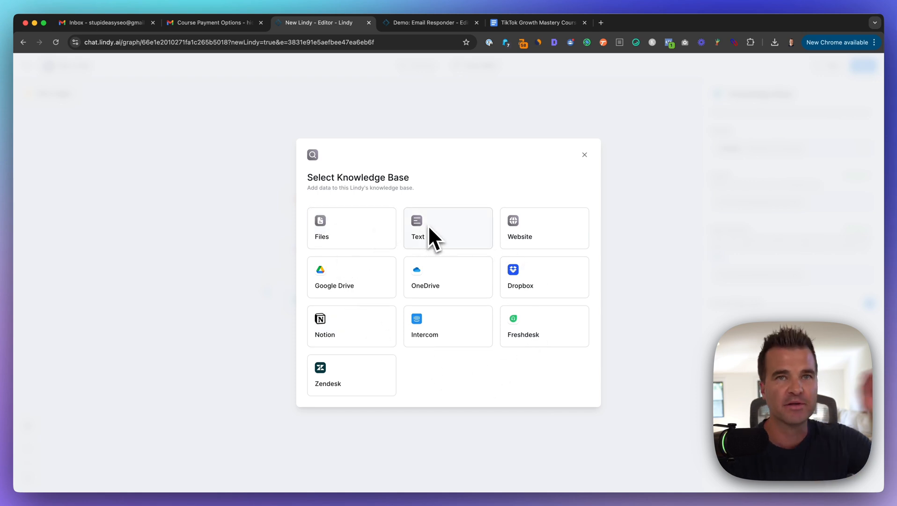
{"action": "mouse_move", "coordinate": [534, 240]}
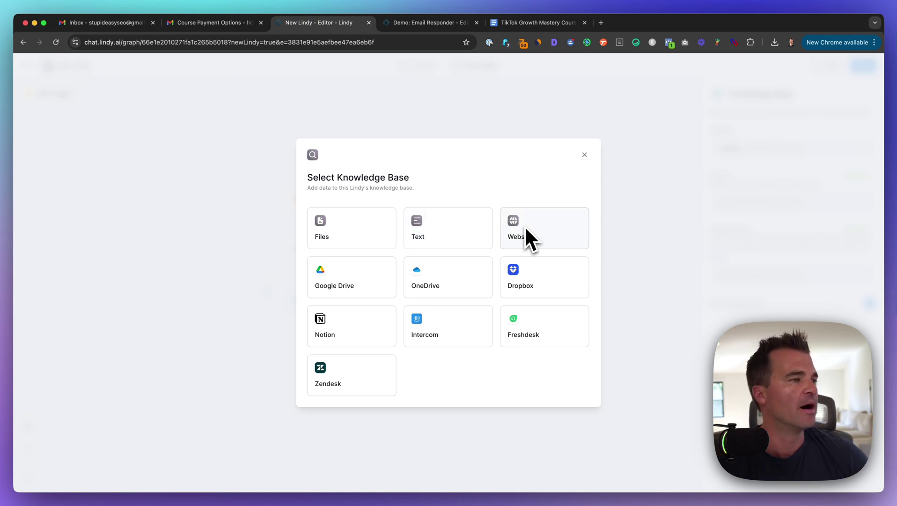
{"action": "mouse_move", "coordinate": [294, 282]}
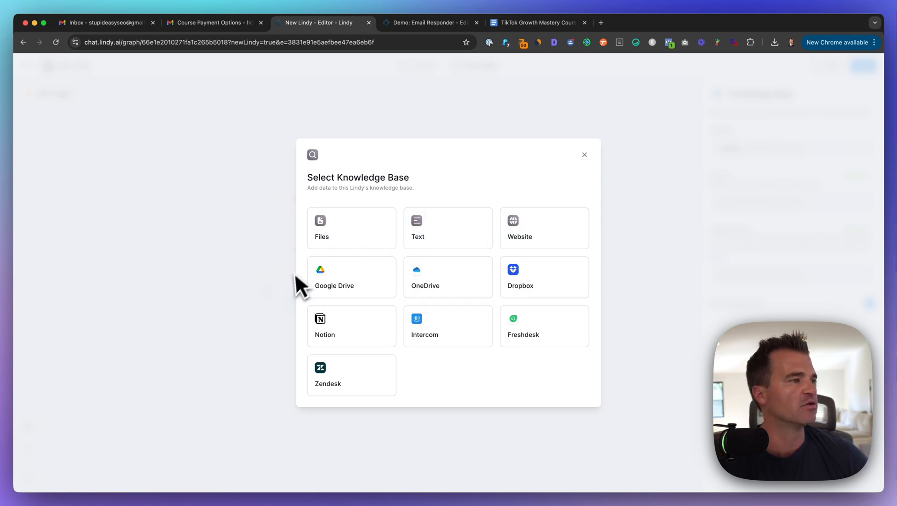
{"action": "left_click", "coordinate": [351, 276]}
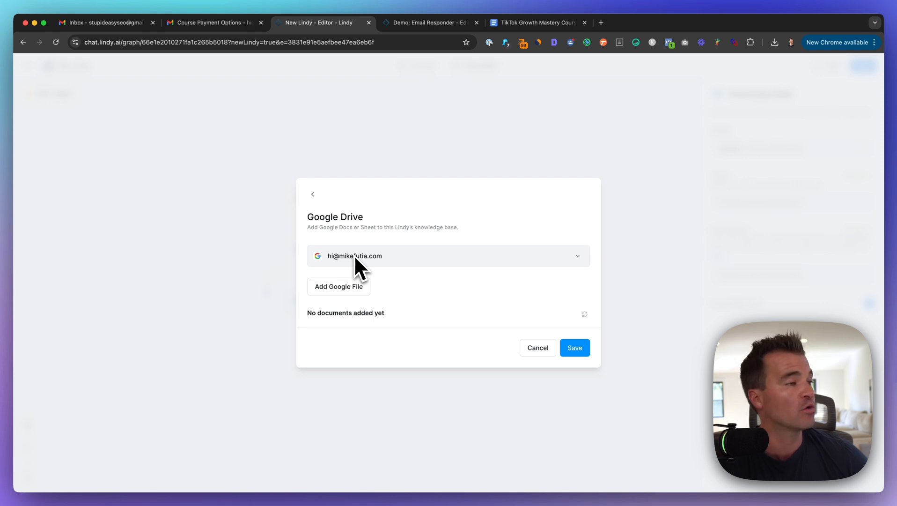
{"action": "mouse_move", "coordinate": [373, 305]}
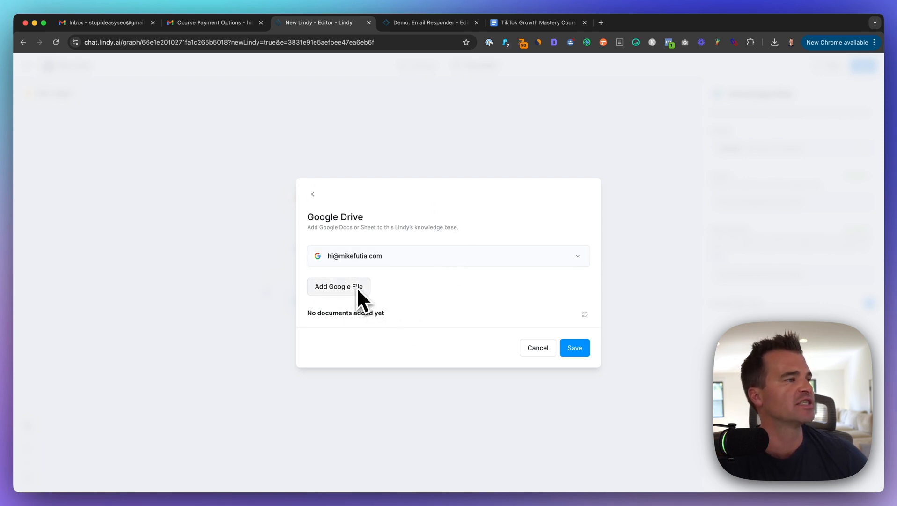
- Start adding a Google Drive file from the connected Drive account
{"action": "left_click", "coordinate": [339, 287]}
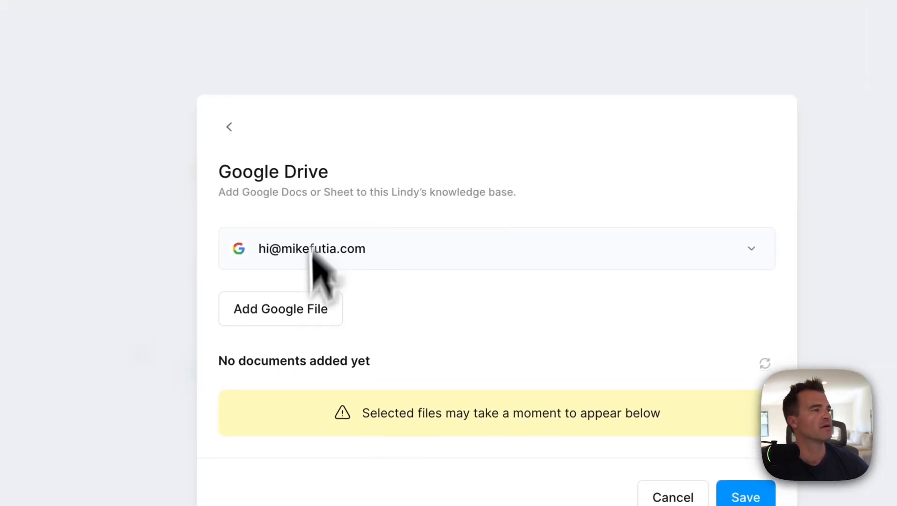
{"action": "left_click", "coordinate": [280, 308]}
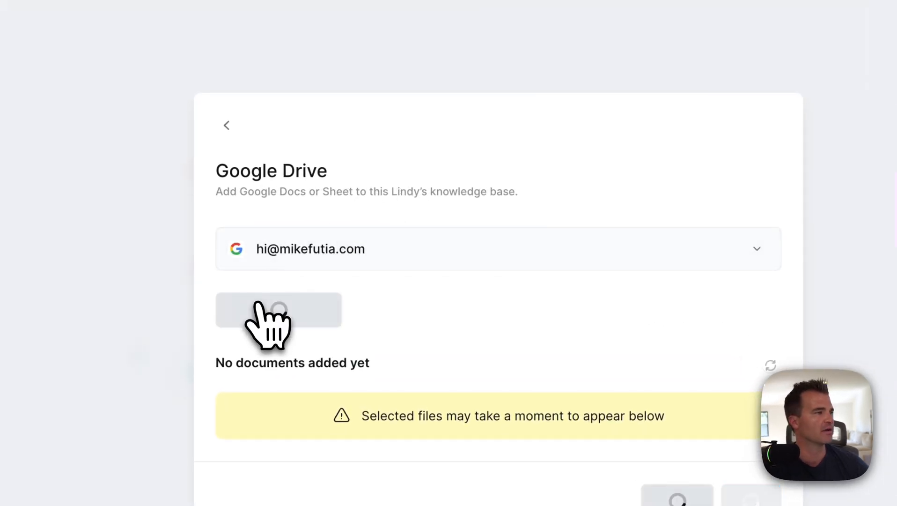
{"action": "left_click", "coordinate": [279, 310]}
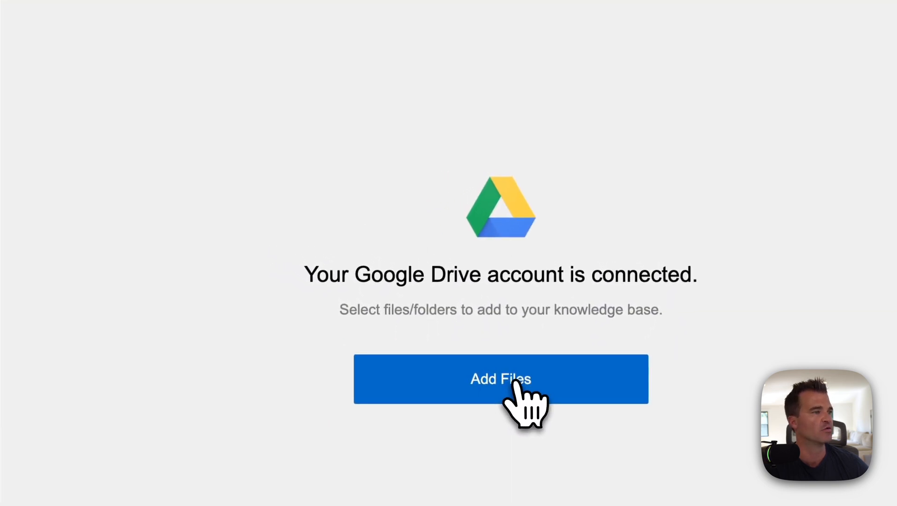
- Proceed to picking Drive files and look over the course knowledge base document's sections
{"action": "left_click", "coordinate": [500, 378]}
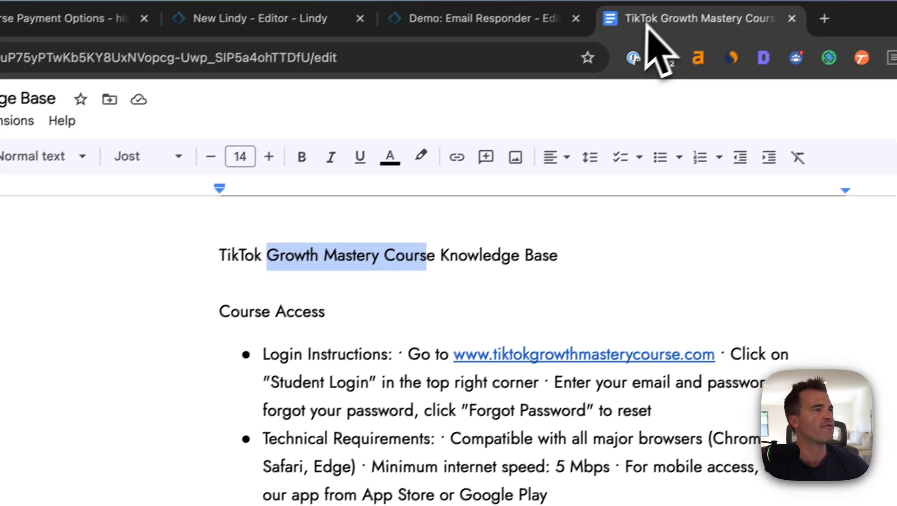
{"action": "scroll", "scroll_direction": "down", "scroll_amount": 3}
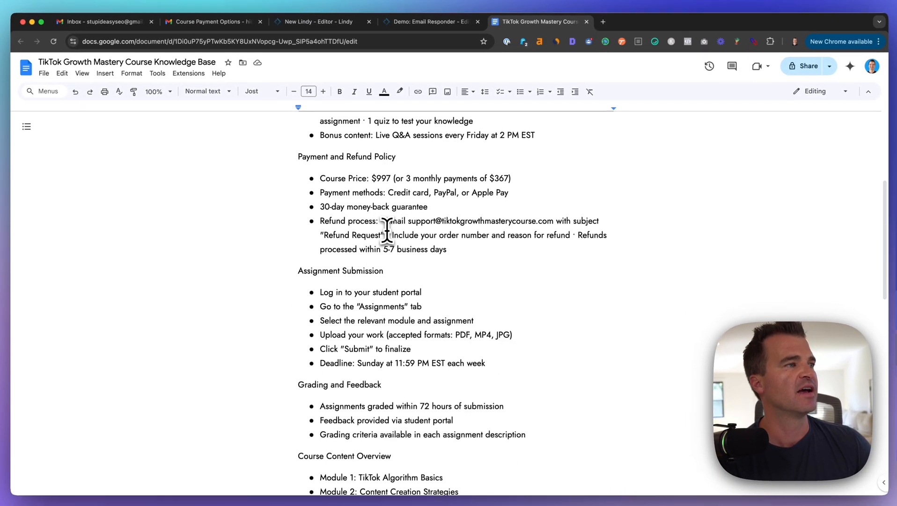
{"action": "scroll", "scroll_direction": "down", "scroll_amount": 3}
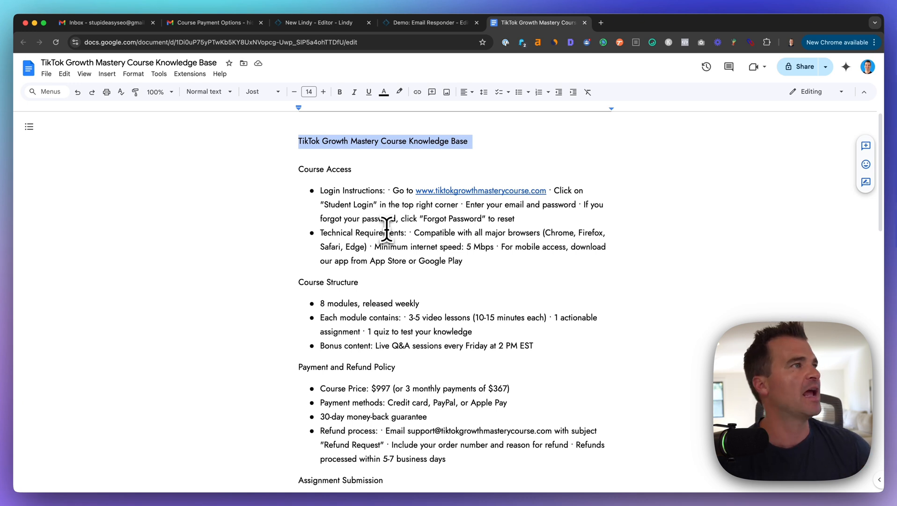
{"action": "mouse_move", "coordinate": [321, 69]}
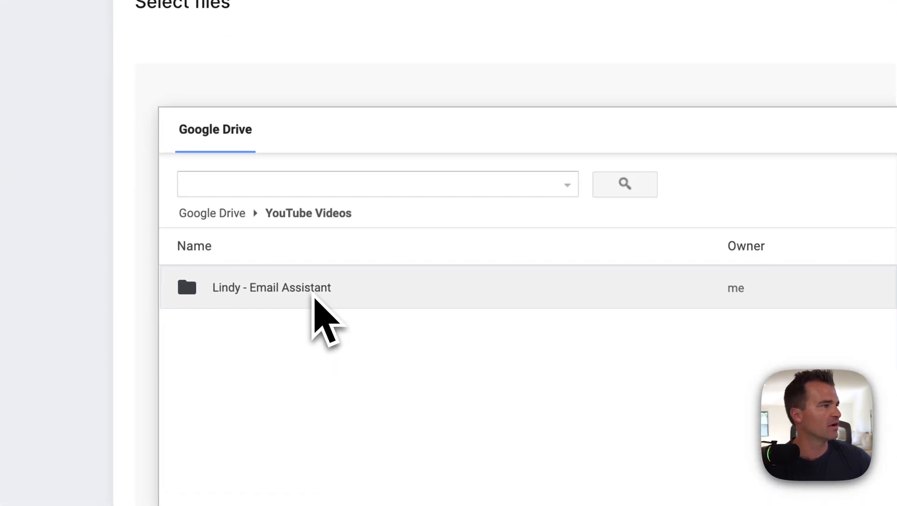
- Attach the knowledge-base doc from the Lindy - Email Assistant Drive folder to the Search step
{"action": "double_click", "coordinate": [271, 287]}
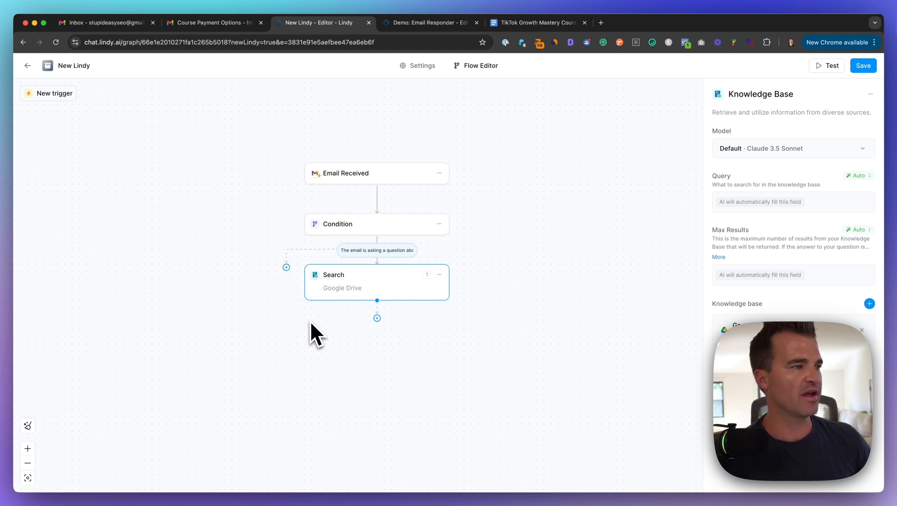
- Add a Condition after Search: 'you found an email response in the contents of the knowledge base'
{"action": "left_click", "coordinate": [377, 317]}
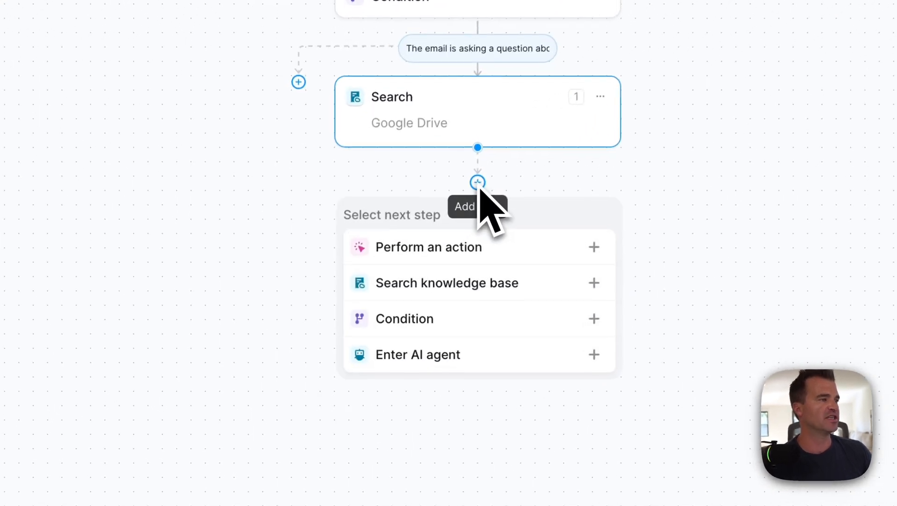
{"action": "left_click", "coordinate": [405, 318]}
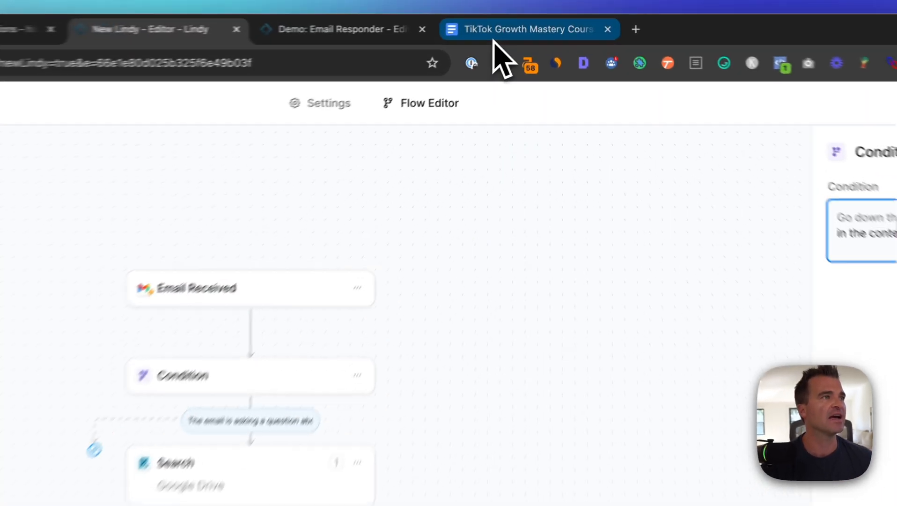
{"action": "left_click", "coordinate": [528, 29]}
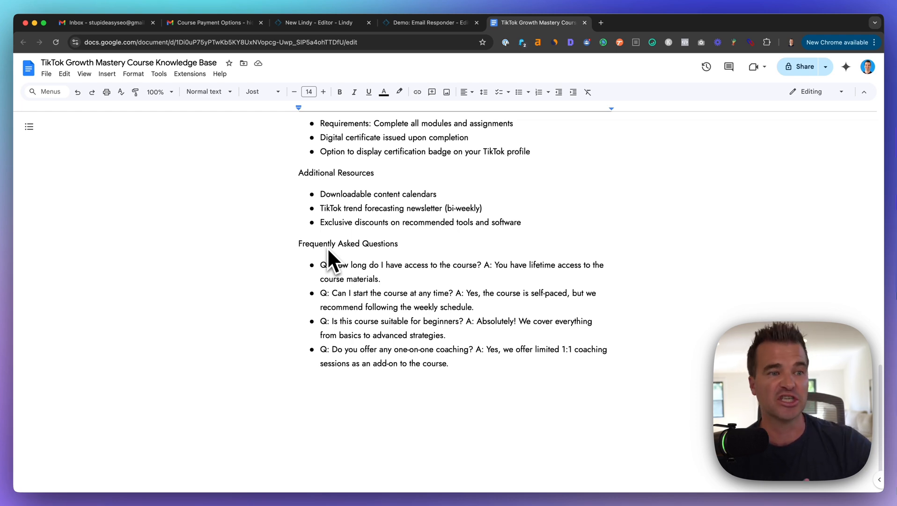
{"action": "left_click", "coordinate": [318, 22]}
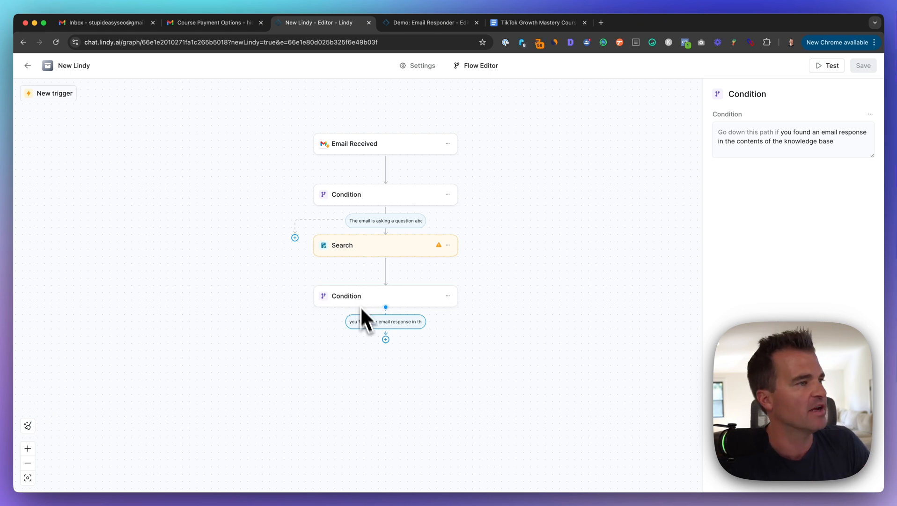
- Add a Gmail Send Reply step on the found-response branch of the condition
{"action": "left_click", "coordinate": [386, 338]}
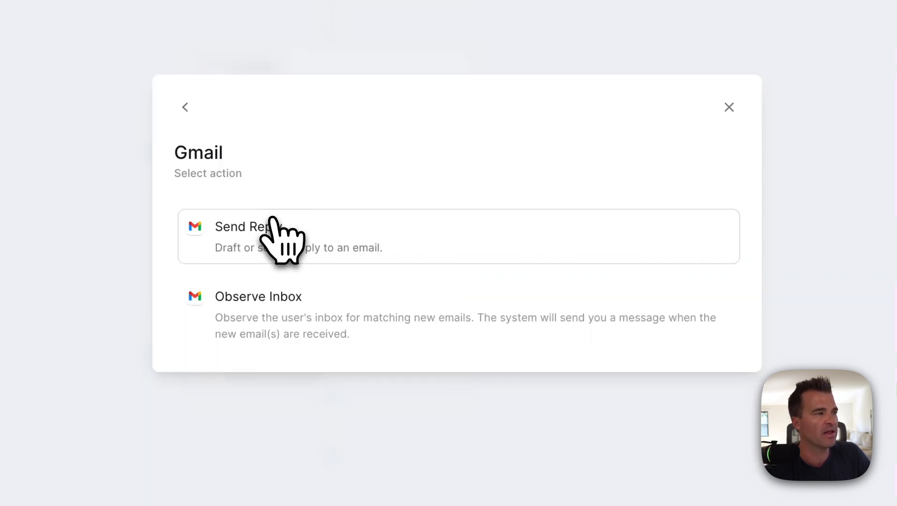
{"action": "left_click", "coordinate": [254, 236]}
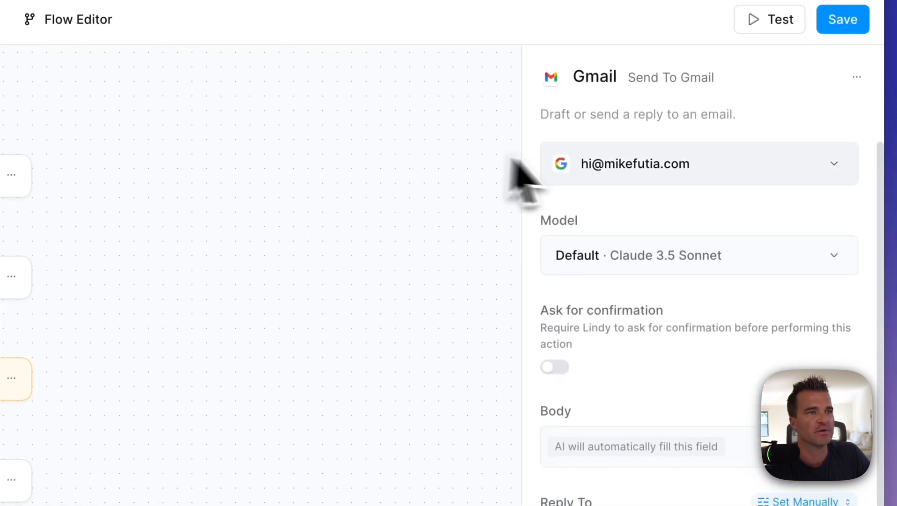
{"action": "mouse_move", "coordinate": [625, 301]}
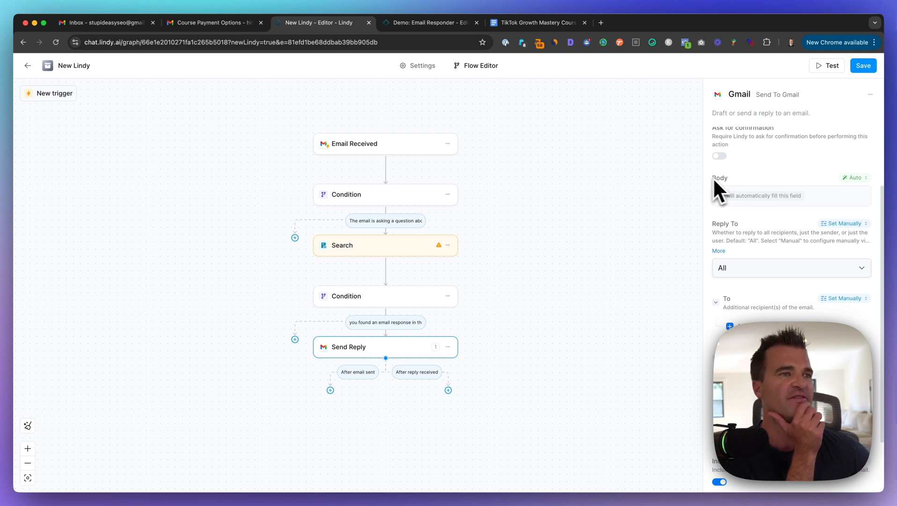
- Set the reply Body to an AI Prompt answering succinctly from knowledge-base information only
{"action": "left_click", "coordinate": [855, 177]}
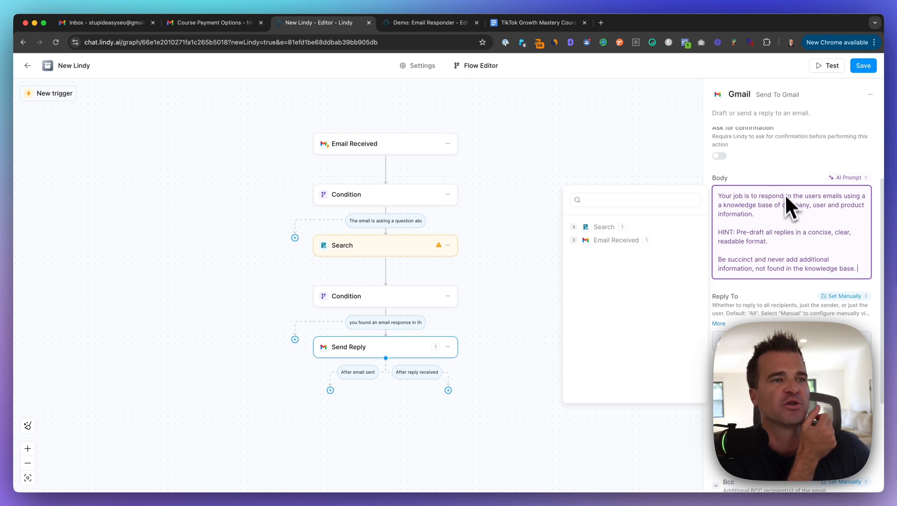
{"action": "mouse_move", "coordinate": [760, 215]}
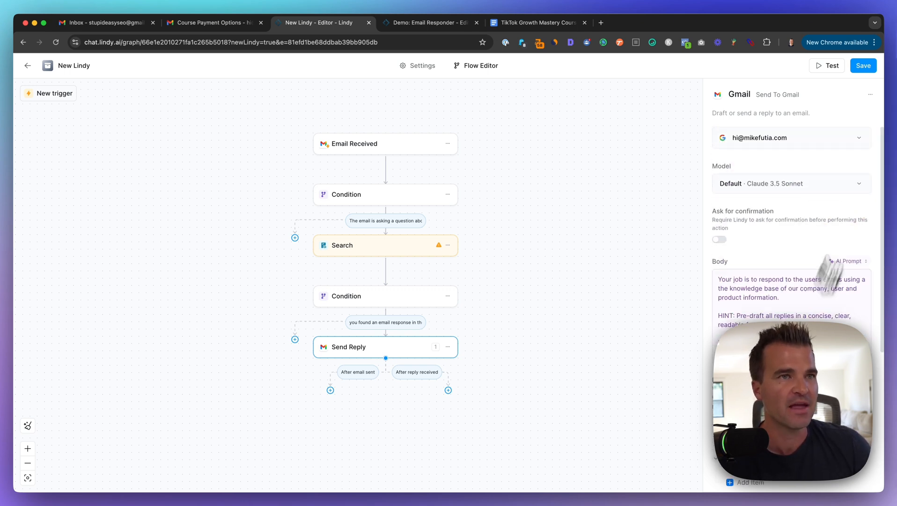
{"action": "left_click", "coordinate": [863, 66]}
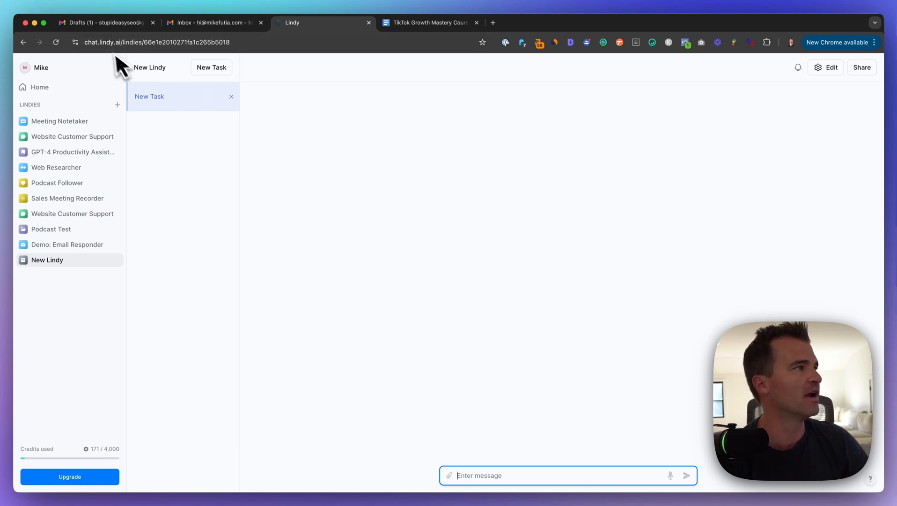
{"action": "mouse_move", "coordinate": [116, 29]}
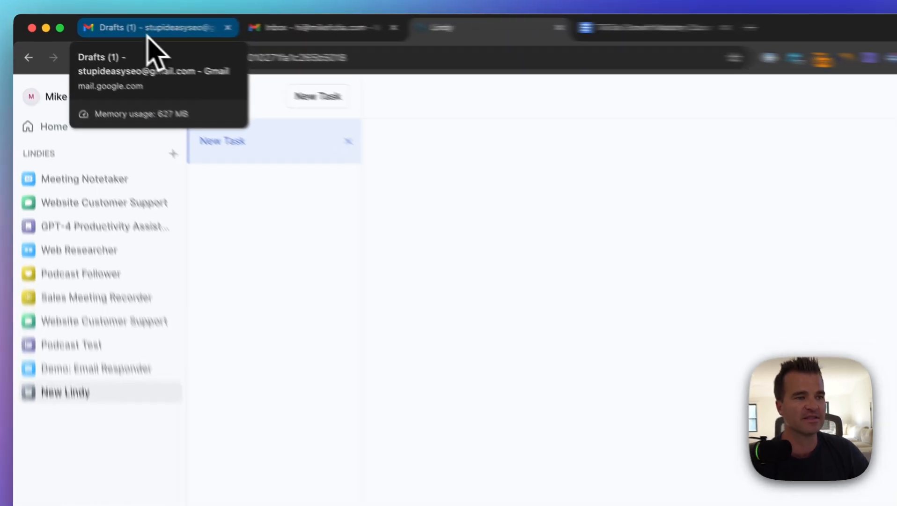
- Send the Can't Log In draft from Gmail and see the Login Assistance Request task arrive in Lindy
{"action": "left_click", "coordinate": [141, 27]}
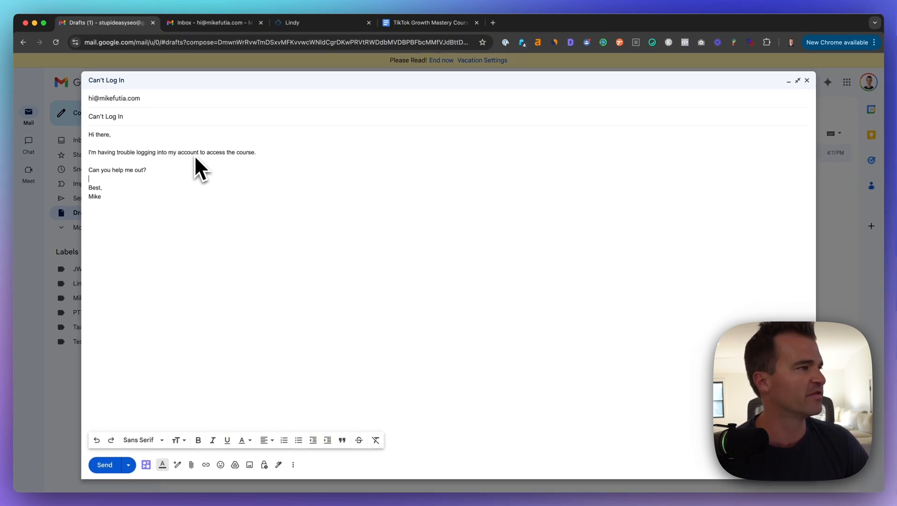
{"action": "mouse_move", "coordinate": [167, 181]}
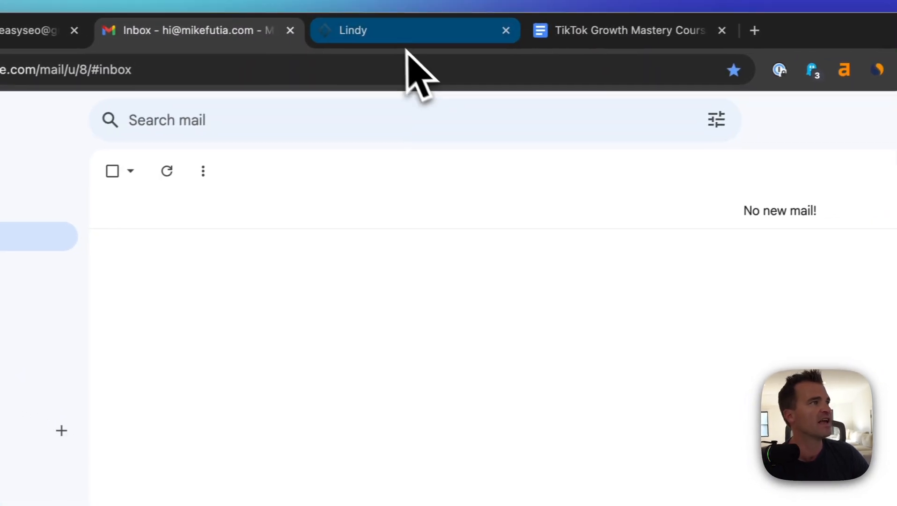
{"action": "left_click", "coordinate": [353, 30]}
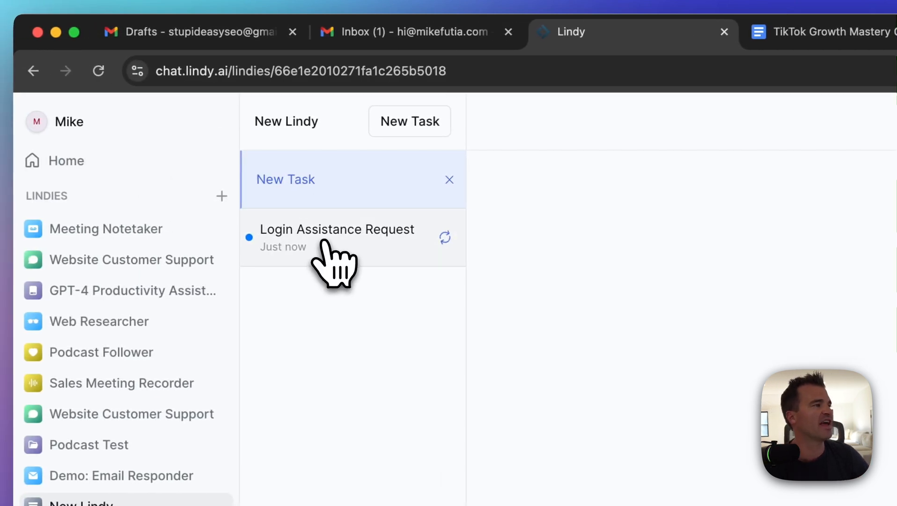
- Review the Login Assistance Request task log showing both conditions met and the reply sent
{"action": "left_click", "coordinate": [337, 230]}
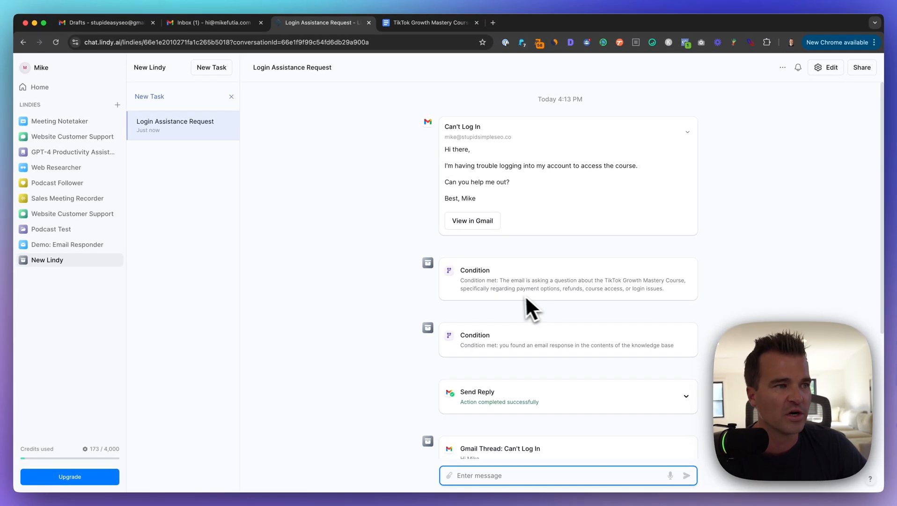
{"action": "mouse_move", "coordinate": [556, 303]}
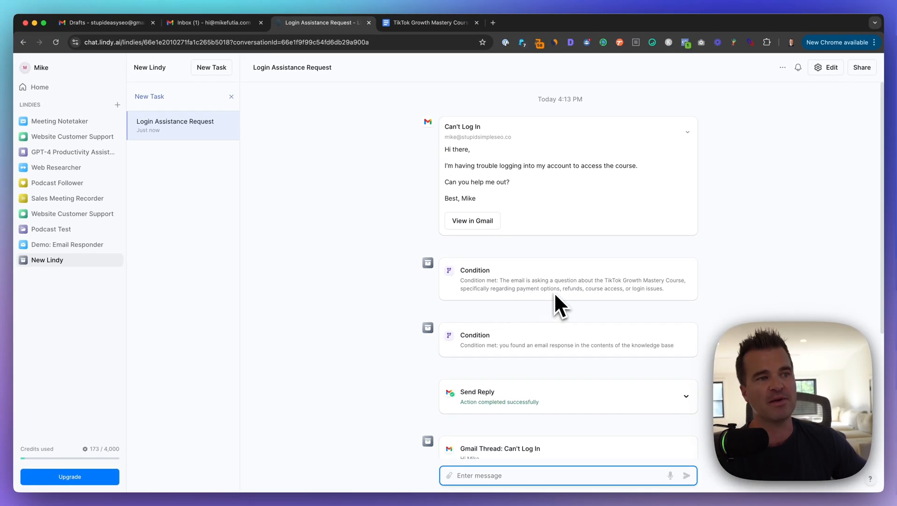
{"action": "scroll", "scroll_direction": "down", "scroll_amount": 3}
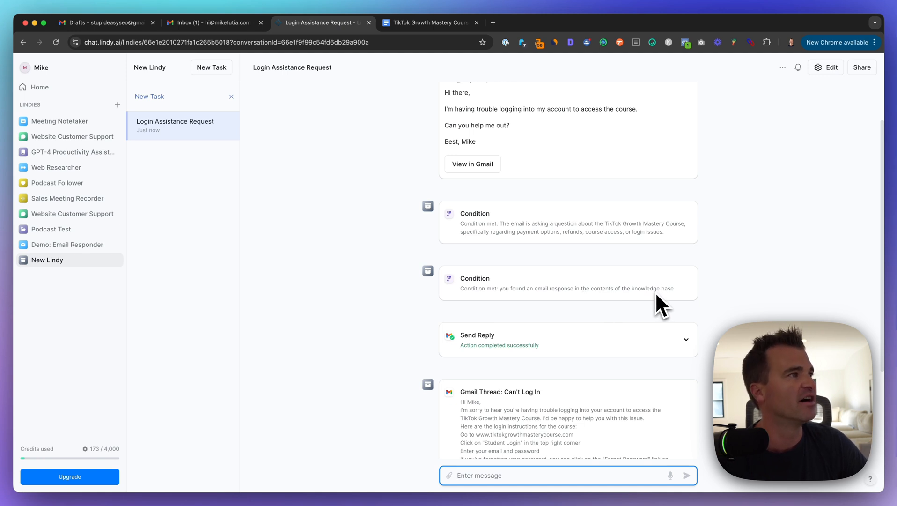
{"action": "scroll", "scroll_direction": "down", "scroll_amount": 3}
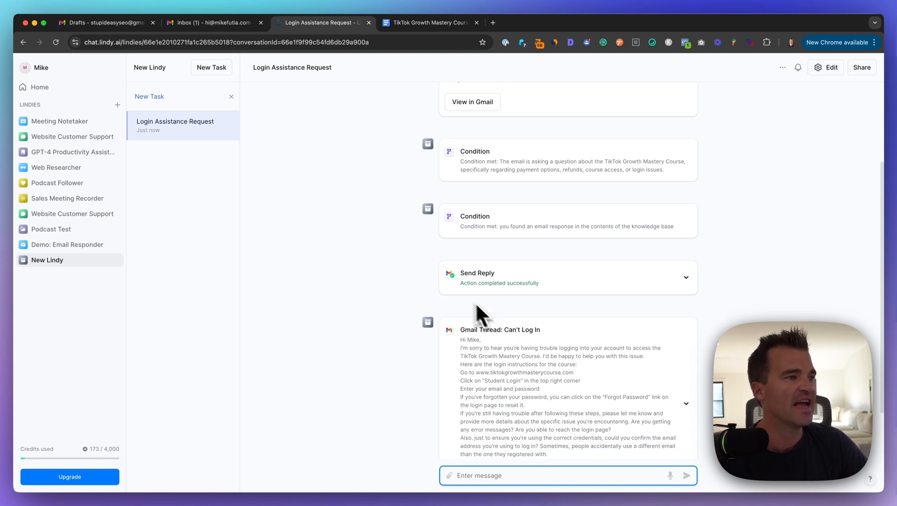
{"action": "mouse_move", "coordinate": [511, 297]}
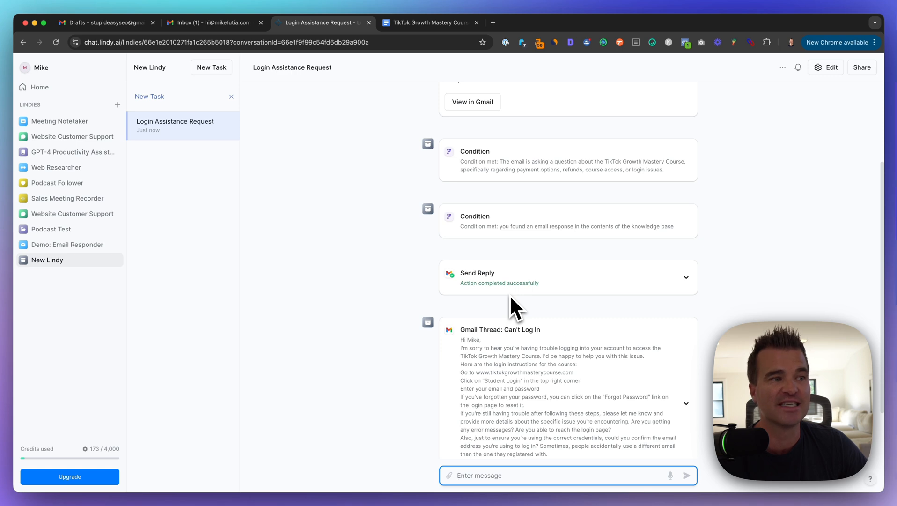
- Find the automation's reply in the Gmail Sent Can't Log In thread
{"action": "left_click", "coordinate": [206, 21]}
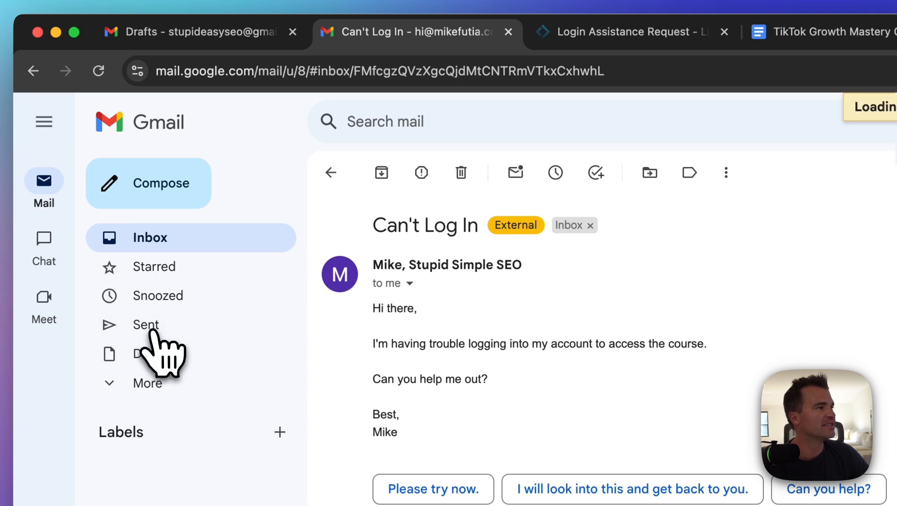
{"action": "left_click", "coordinate": [146, 324]}
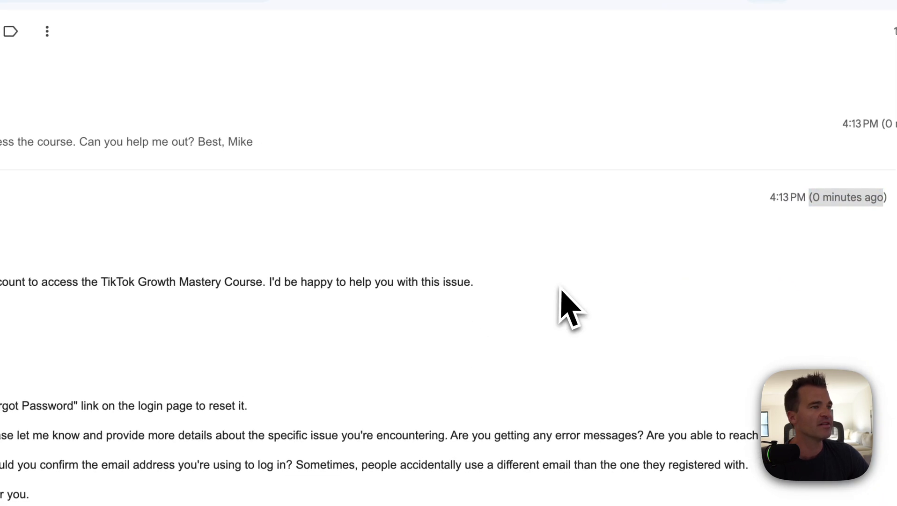
{"action": "mouse_move", "coordinate": [344, 109]}
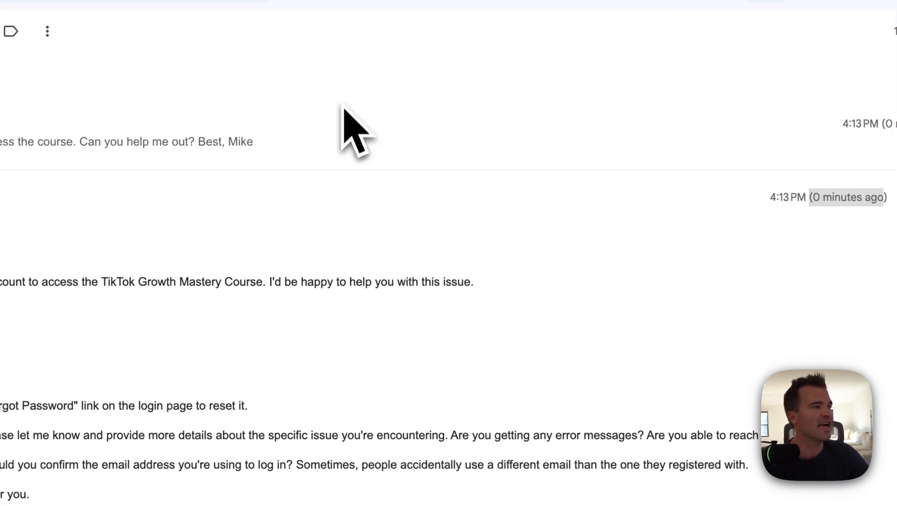
{"action": "scroll", "scroll_direction": "down", "scroll_amount": 3}
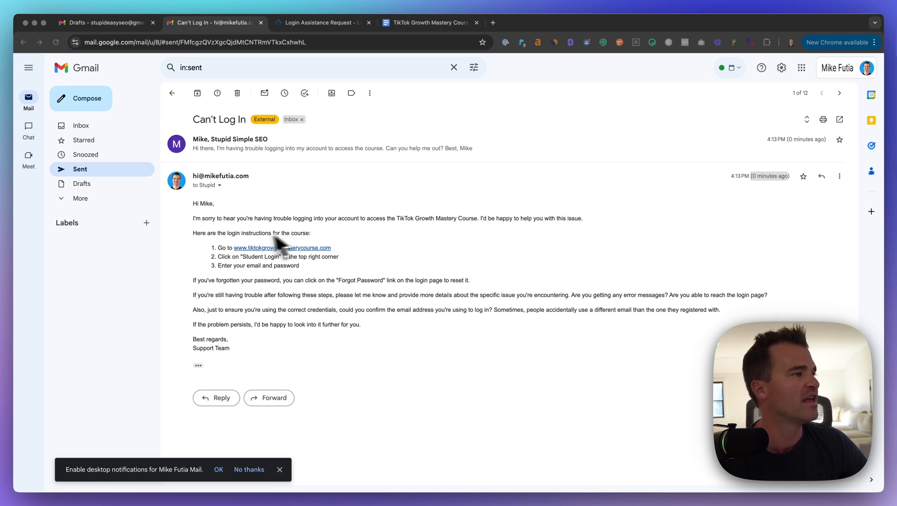
{"action": "mouse_move", "coordinate": [401, 44]}
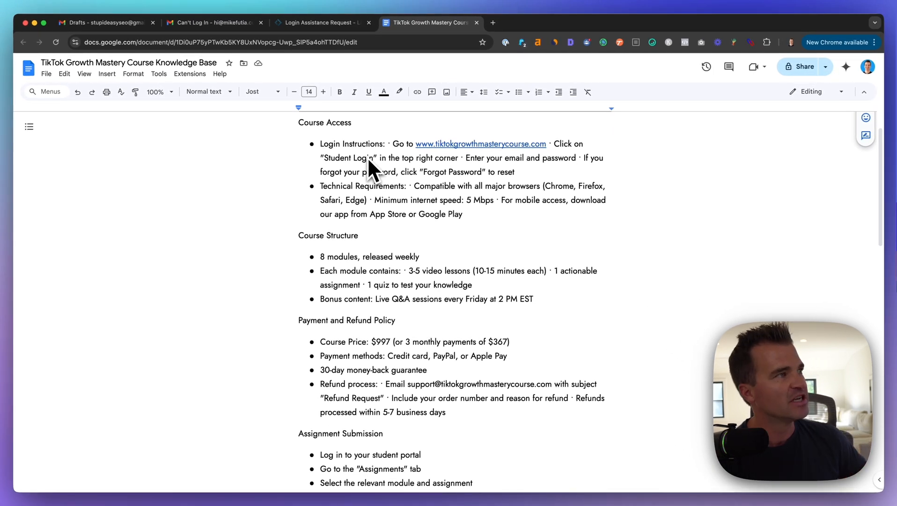
- Compare the reply against the knowledge base doc, highlighting its extra follow-up sentences
{"action": "left_click", "coordinate": [205, 23]}
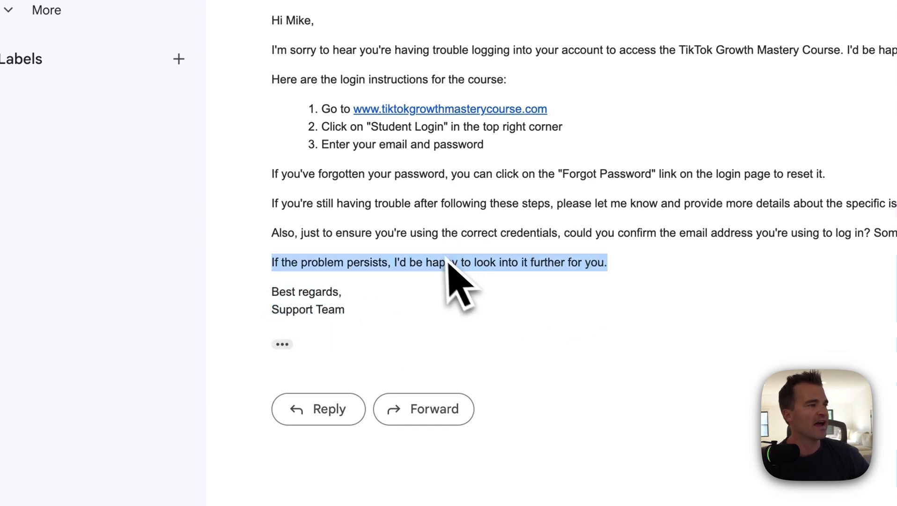
{"action": "left_click_drag", "start_coordinate": [453, 262], "coordinate": [280, 204]}
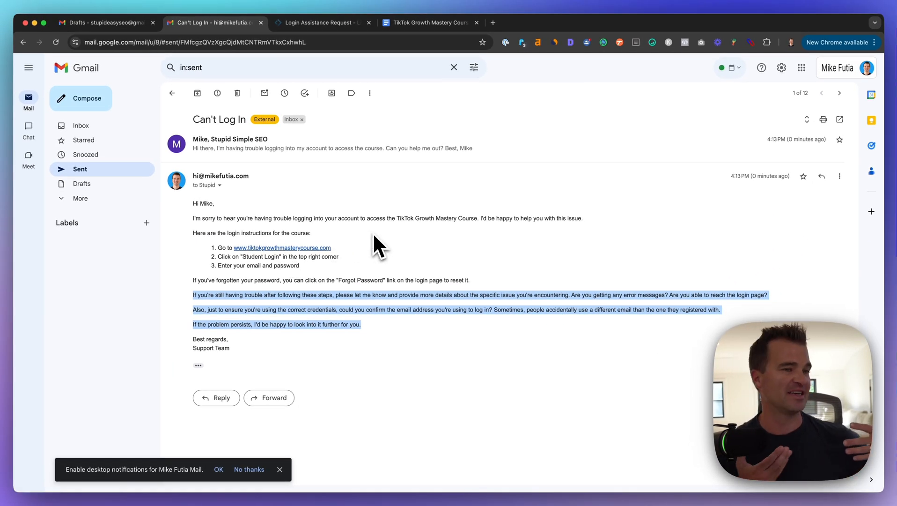
{"action": "mouse_move", "coordinate": [373, 264]}
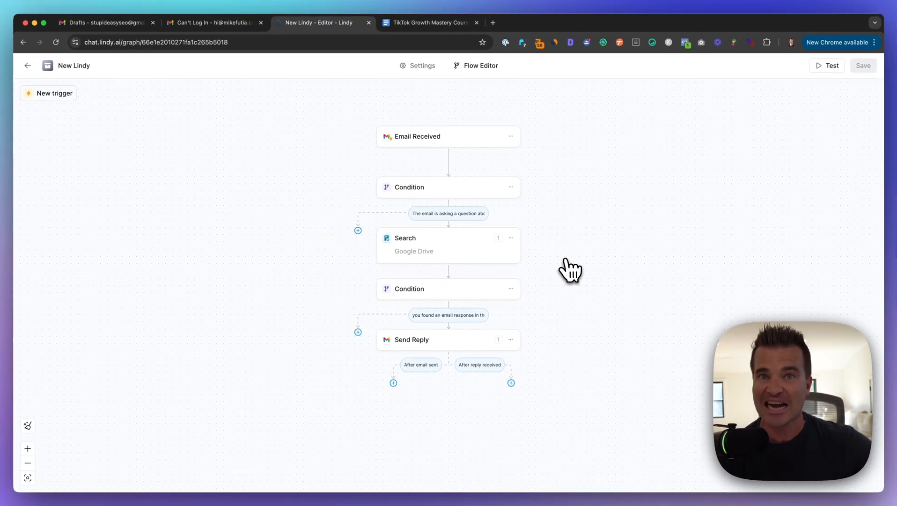
{"action": "mouse_move", "coordinate": [315, 274]}
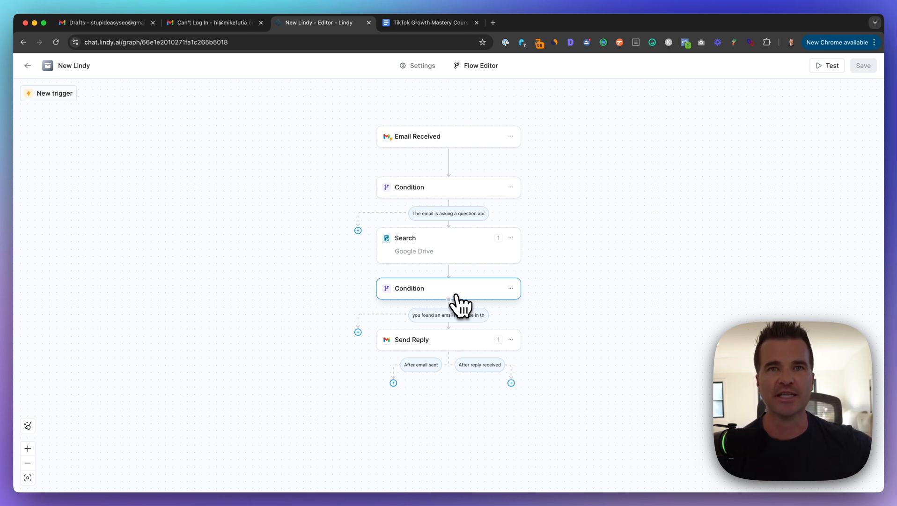
{"action": "mouse_move", "coordinate": [435, 301]}
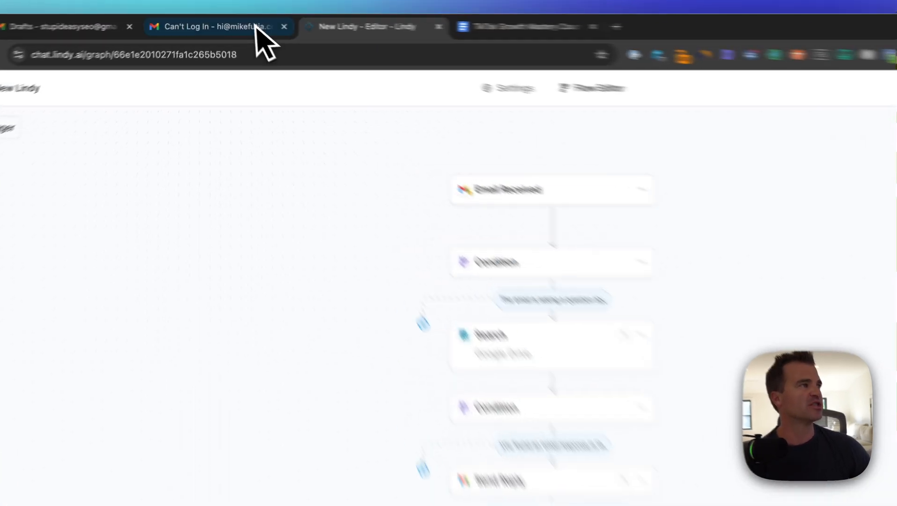
- Return from the finished Lindy flow to the sent Can't Log In reply in Gmail
{"action": "left_click", "coordinate": [215, 26]}
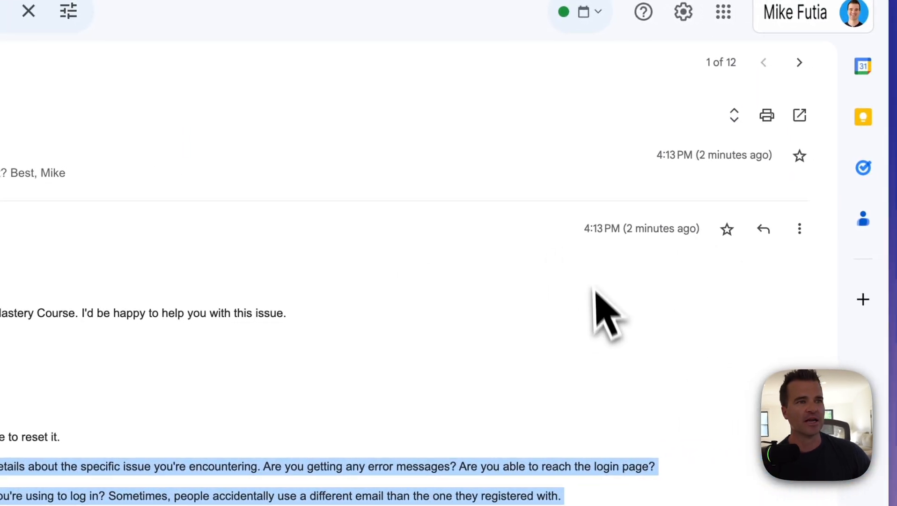